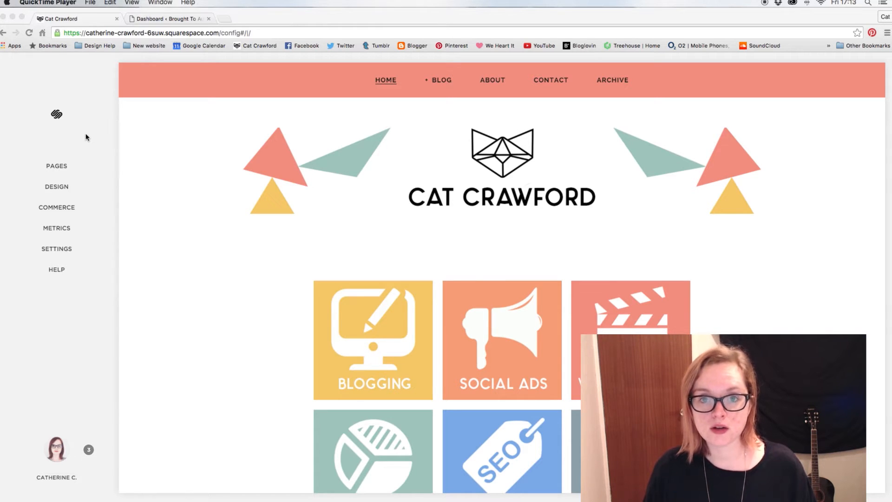
{"action": "mouse_move", "coordinate": [65, 244]}
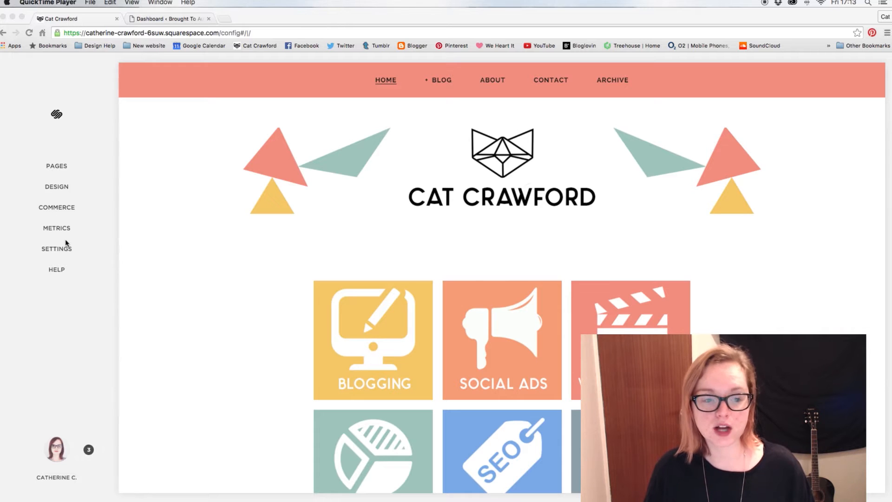
Step: Open Settings > Advanced > Import / Export and clear the completed Blogger import job
{"action": "left_click", "coordinate": [56, 249]}
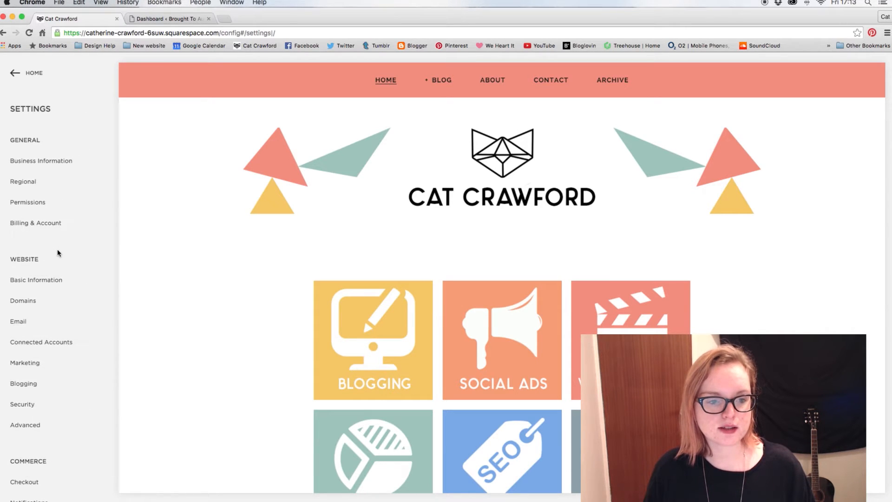
{"action": "mouse_move", "coordinate": [41, 342]}
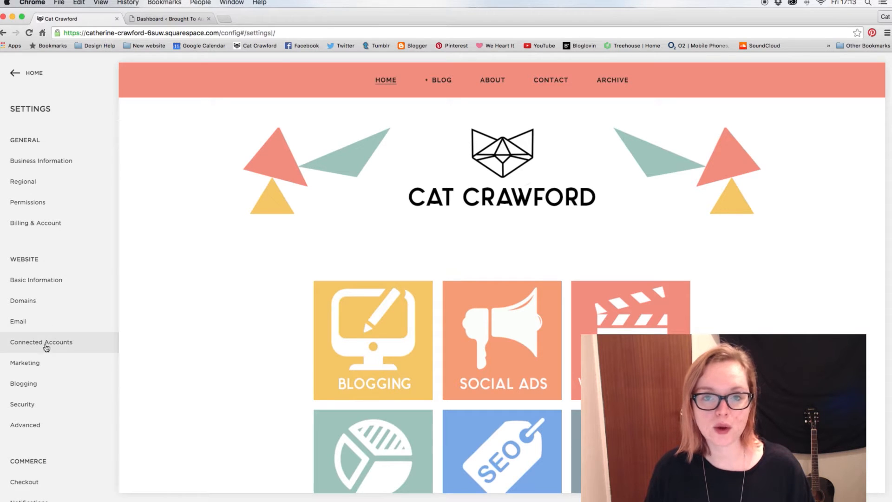
{"action": "left_click", "coordinate": [25, 424]}
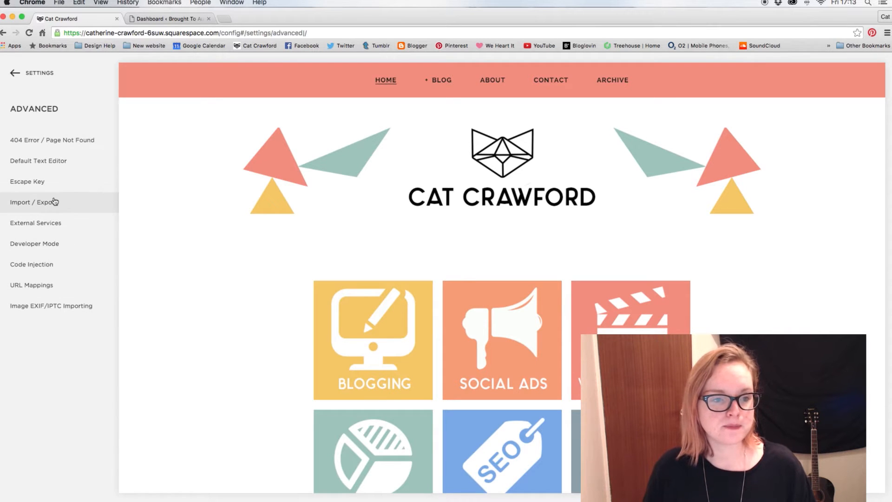
{"action": "left_click", "coordinate": [33, 202]}
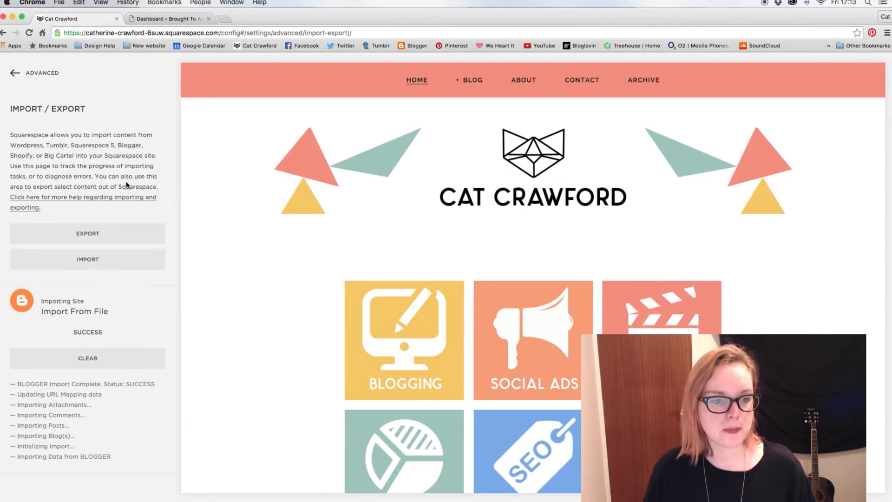
{"action": "left_click", "coordinate": [87, 358]}
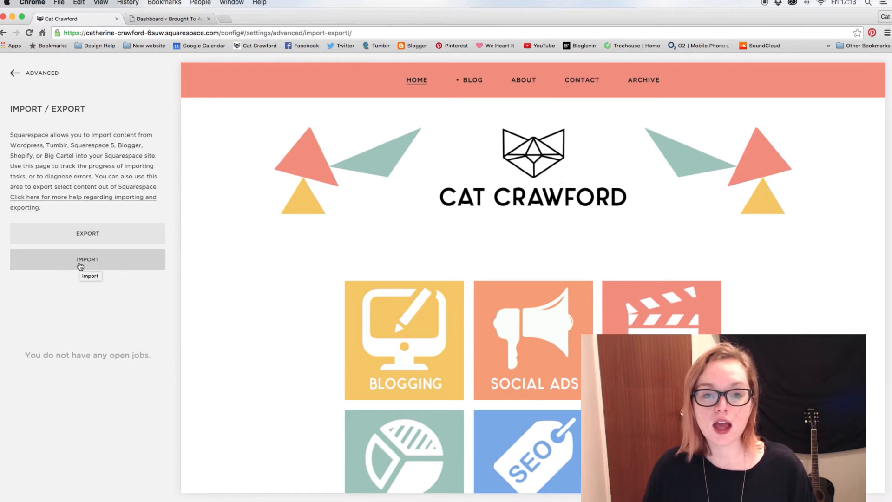
Step: Start a new site import from WordPress and review its empty URL, login and password fields
{"action": "left_click", "coordinate": [87, 258]}
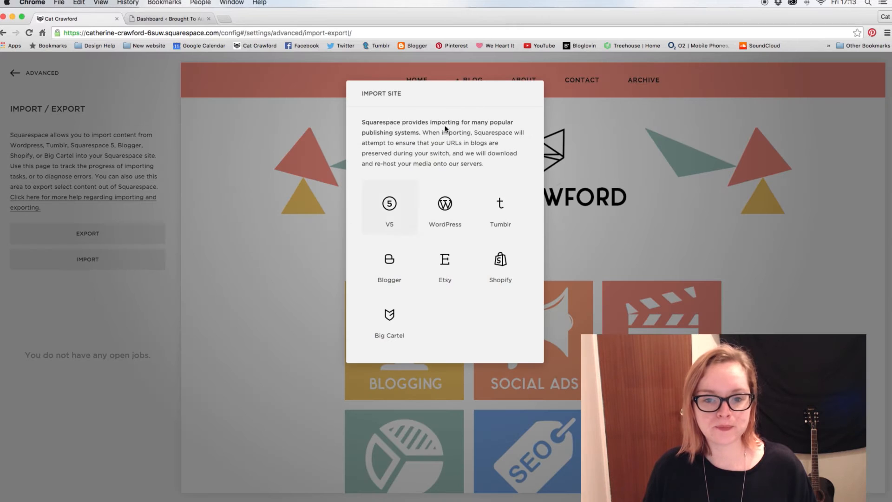
{"action": "mouse_move", "coordinate": [495, 322]}
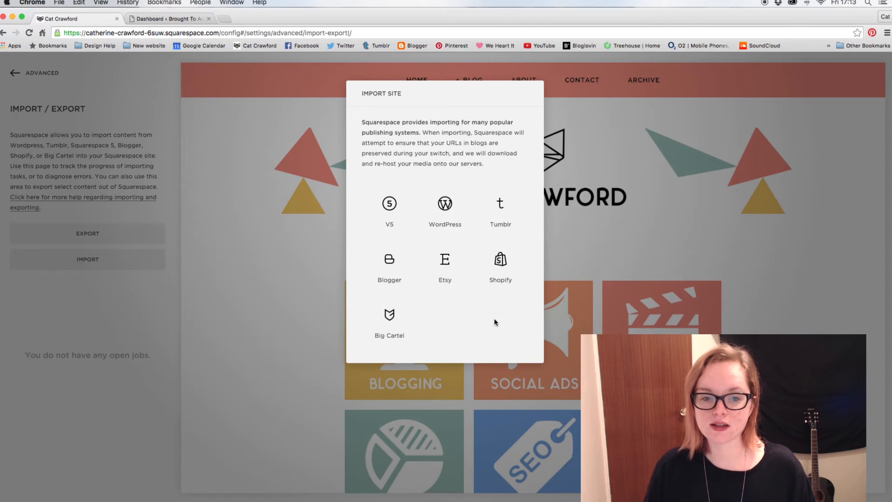
{"action": "mouse_move", "coordinate": [501, 188]}
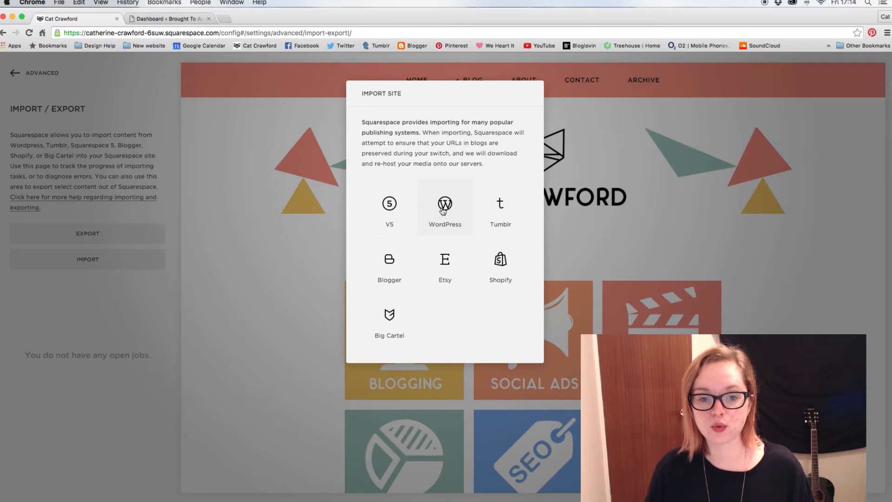
{"action": "left_click", "coordinate": [444, 206]}
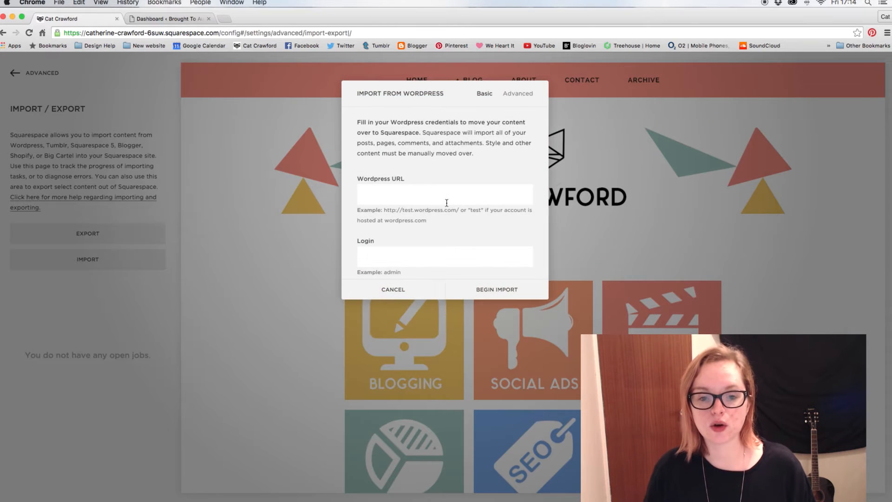
{"action": "scroll", "scroll_direction": "down", "scroll_amount": 3}
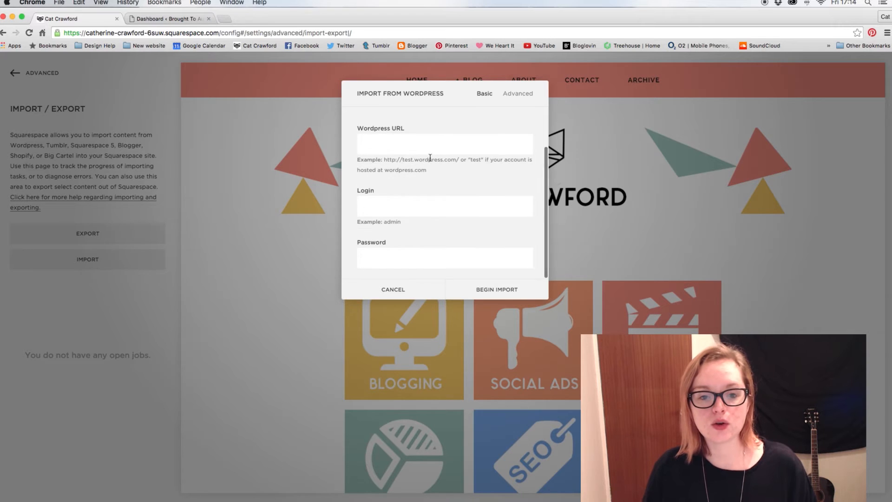
{"action": "scroll", "scroll_direction": "up", "scroll_amount": 3}
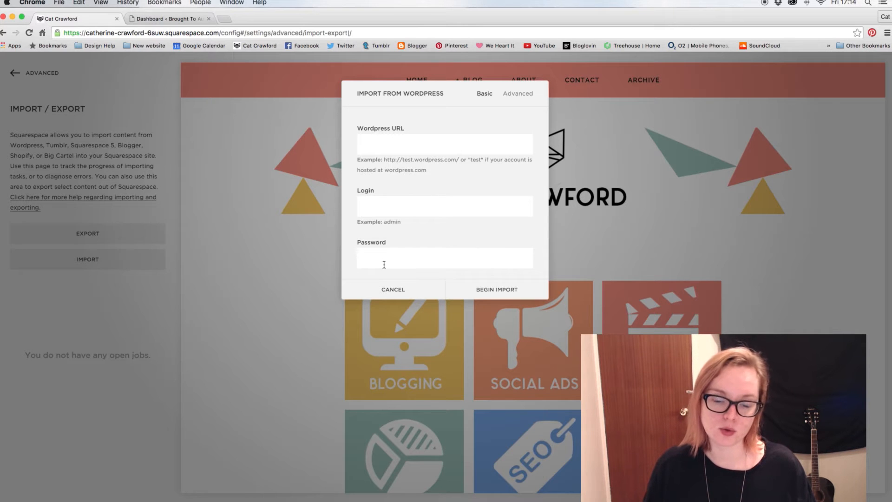
{"action": "mouse_move", "coordinate": [437, 189]}
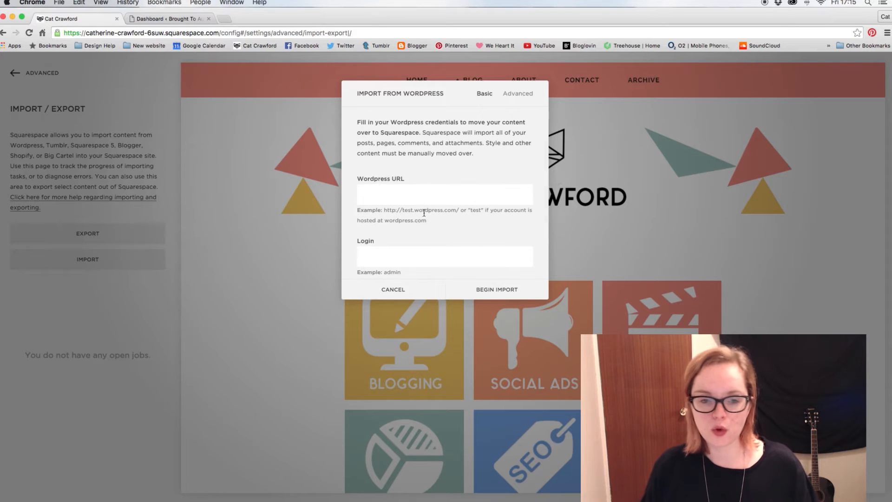
{"action": "scroll", "scroll_direction": "down", "scroll_amount": 3}
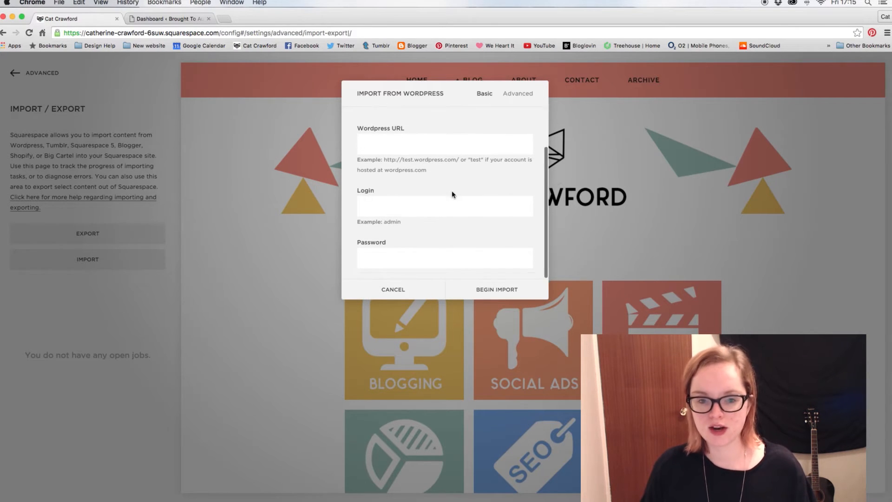
{"action": "scroll", "scroll_direction": "up", "scroll_amount": 3}
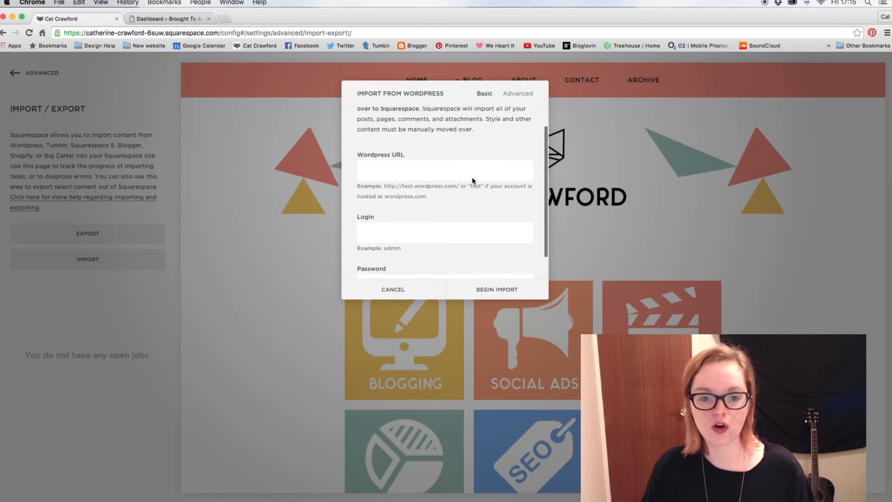
{"action": "scroll", "scroll_direction": "up", "scroll_amount": 3}
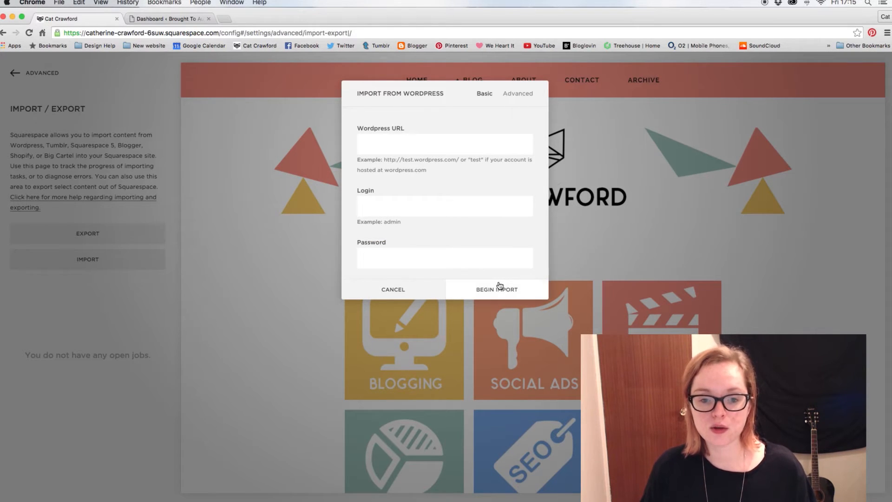
{"action": "mouse_move", "coordinate": [426, 197]}
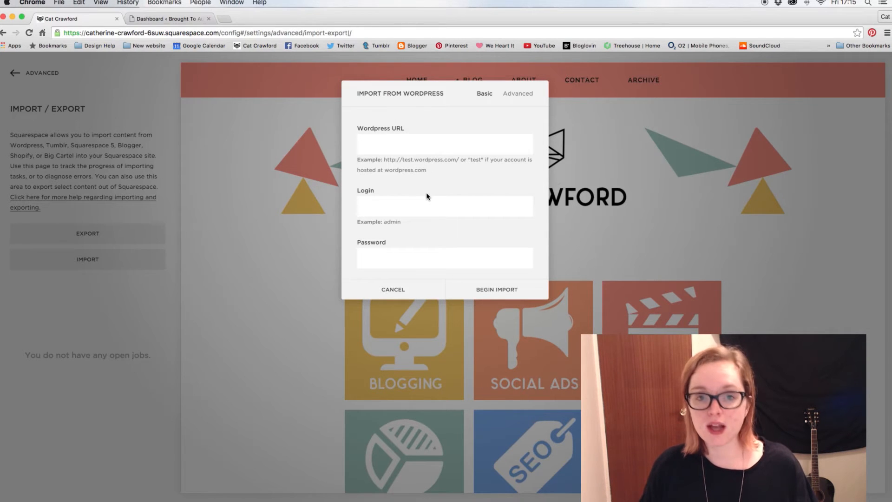
{"action": "mouse_move", "coordinate": [170, 314]}
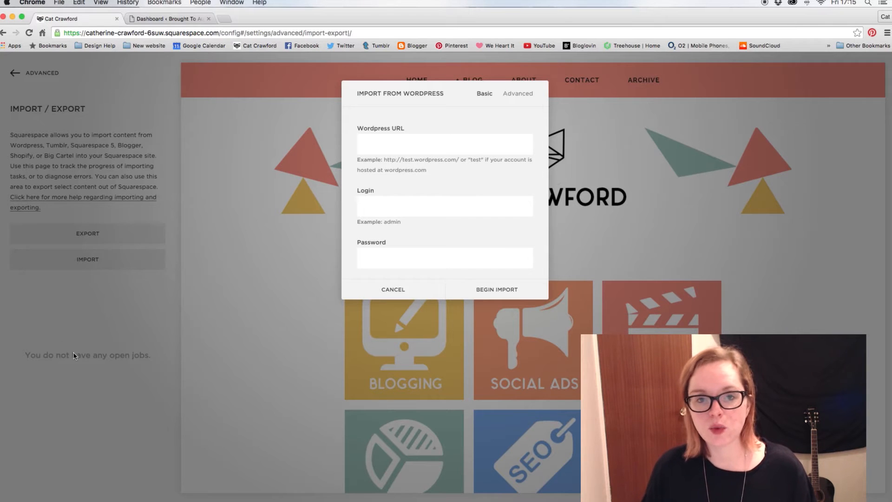
{"action": "mouse_move", "coordinate": [108, 413]}
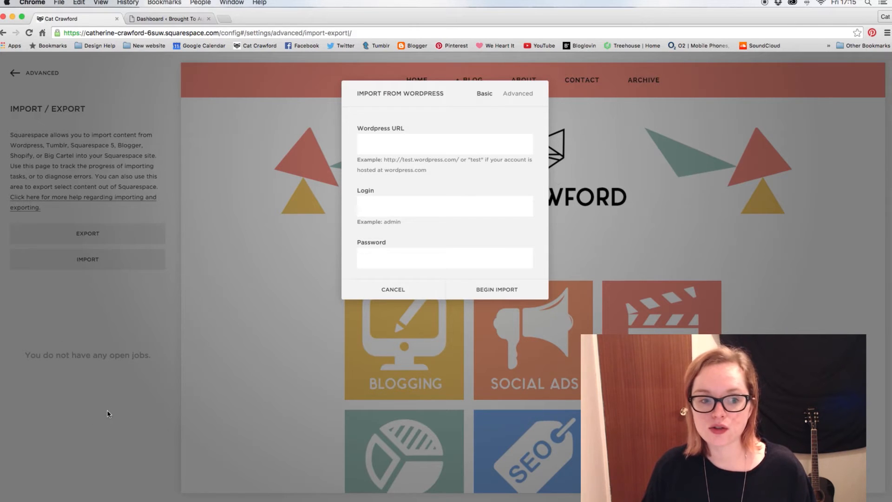
{"action": "mouse_move", "coordinate": [81, 346]}
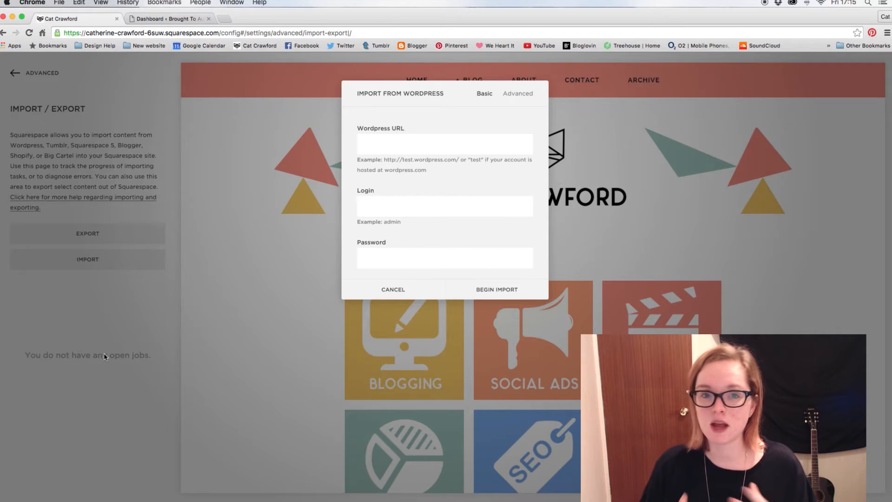
{"action": "mouse_move", "coordinate": [177, 317]}
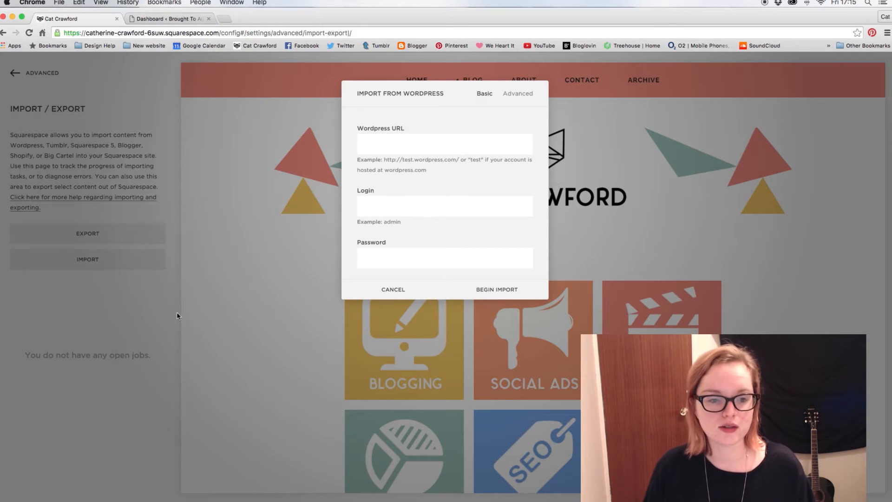
{"action": "mouse_move", "coordinate": [449, 119]}
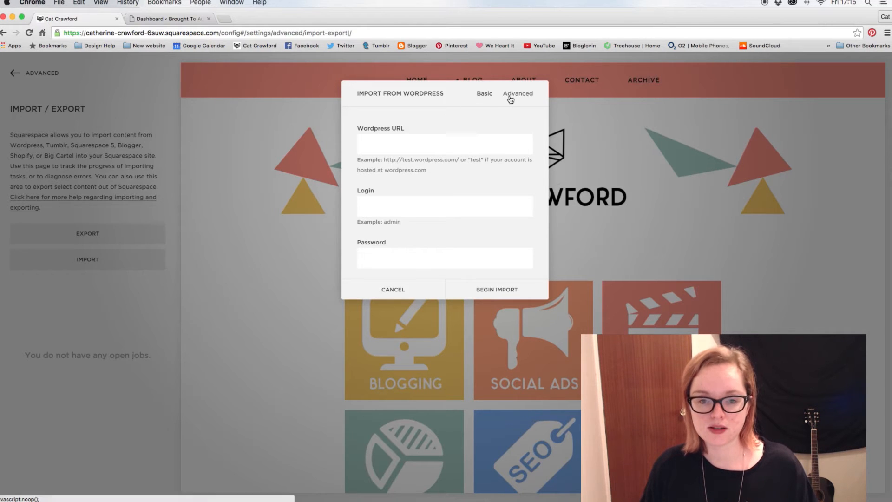
Step: Switch to the advanced XML-upload import option, then go to the WordPress dashboard
{"action": "left_click", "coordinate": [517, 94]}
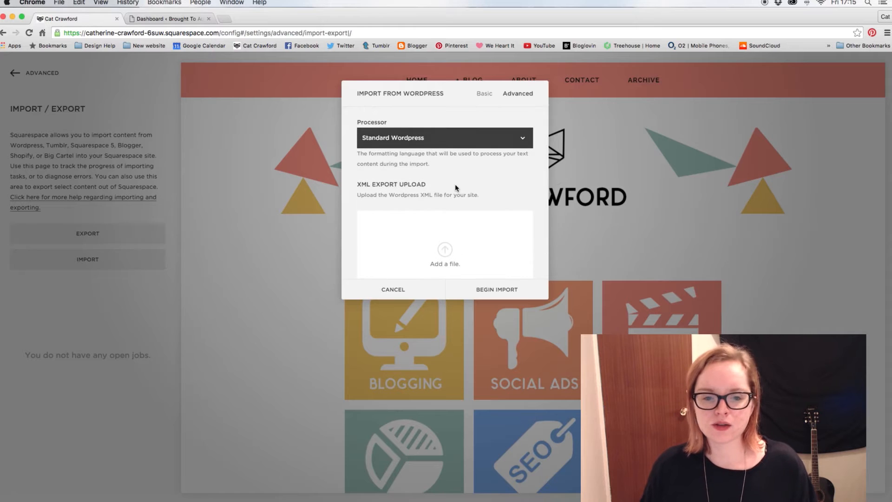
{"action": "mouse_move", "coordinate": [445, 180]}
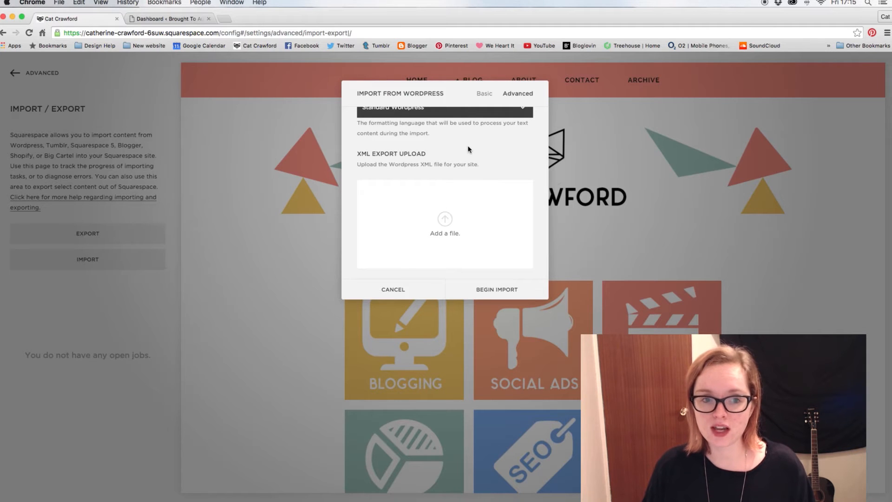
{"action": "mouse_move", "coordinate": [465, 124]}
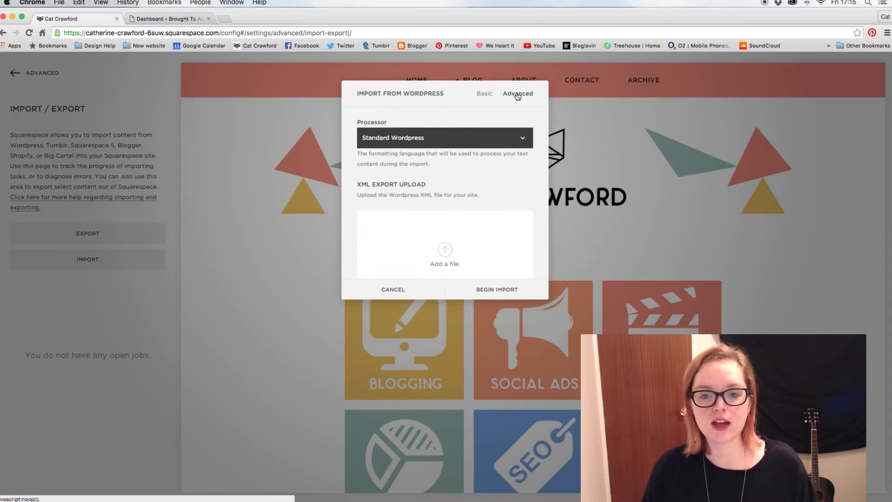
{"action": "mouse_move", "coordinate": [449, 167]}
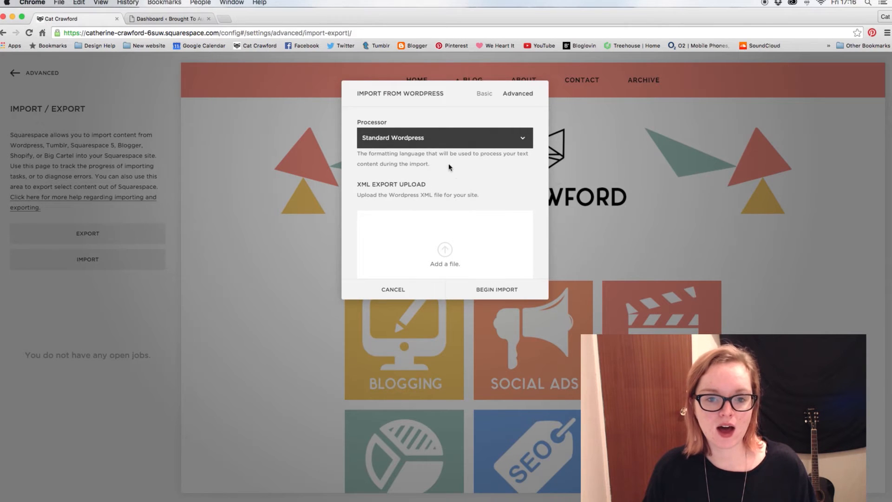
{"action": "mouse_move", "coordinate": [446, 195]}
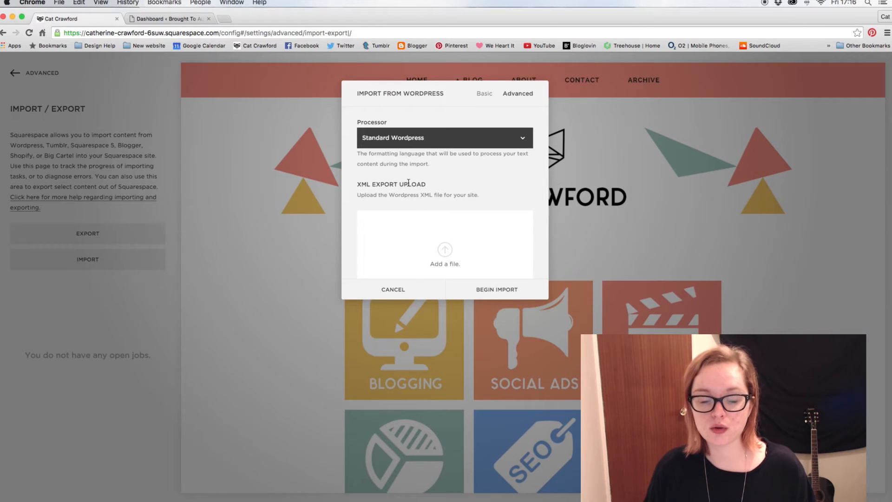
{"action": "left_click", "coordinate": [167, 19]}
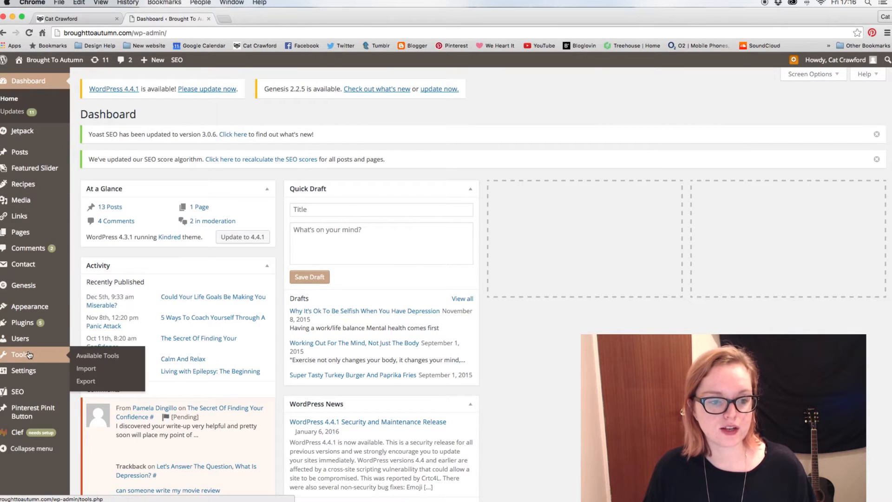
{"action": "mouse_move", "coordinate": [85, 381]}
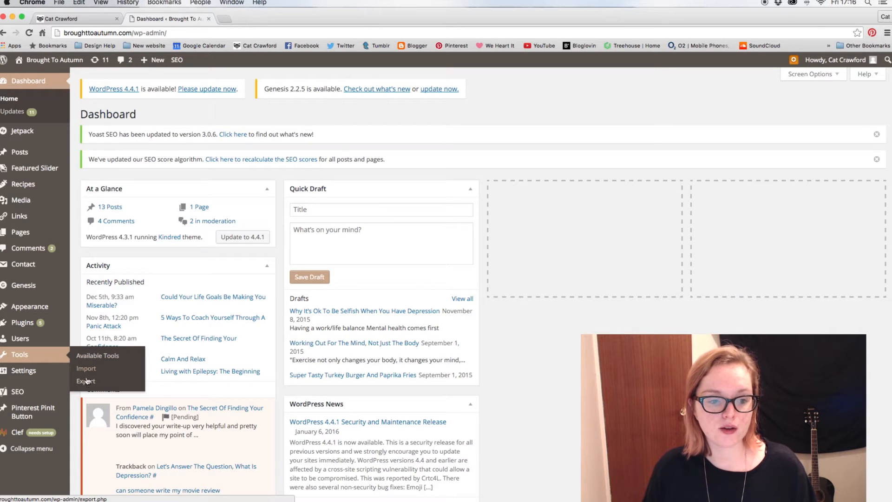
Step: Download a WordPress export file of all content and return to Squarespace
{"action": "left_click", "coordinate": [86, 381]}
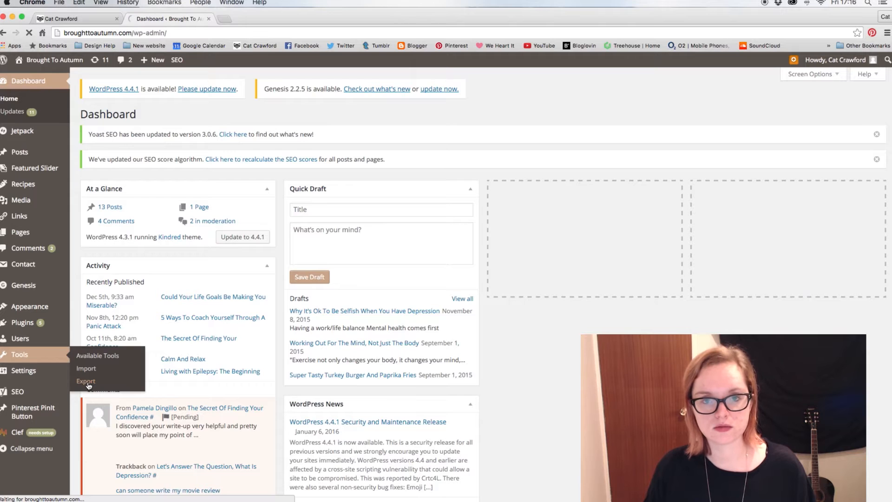
{"action": "left_click", "coordinate": [86, 381]}
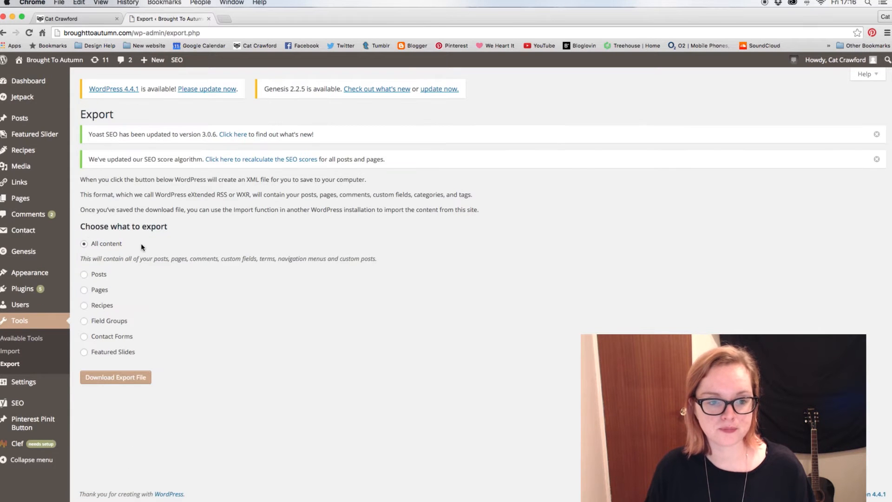
{"action": "mouse_move", "coordinate": [130, 228]}
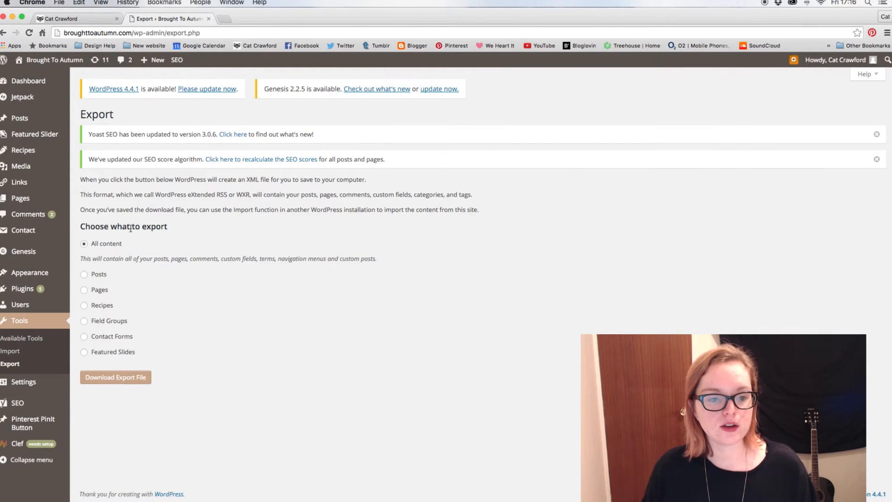
{"action": "mouse_move", "coordinate": [147, 255]}
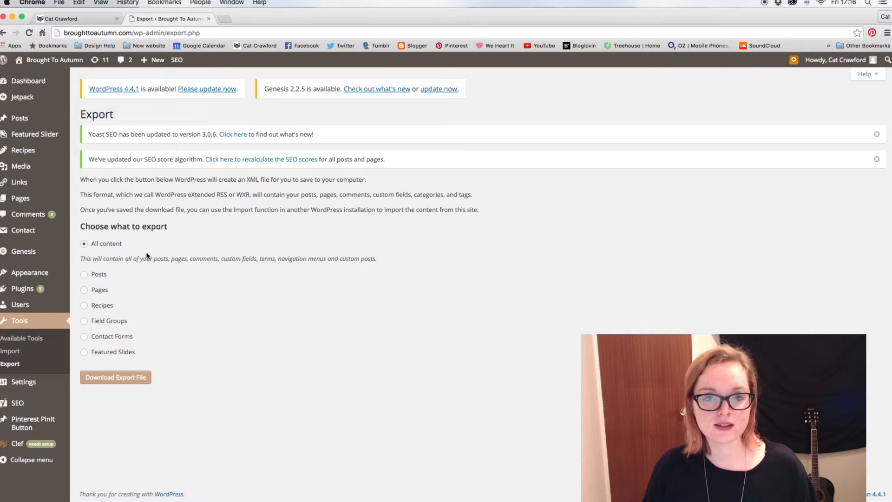
{"action": "mouse_move", "coordinate": [87, 275]}
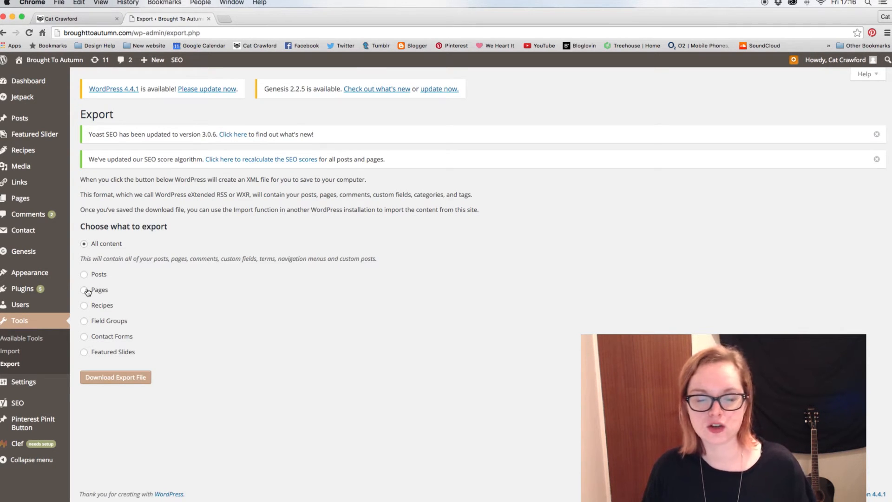
{"action": "mouse_move", "coordinate": [147, 275]}
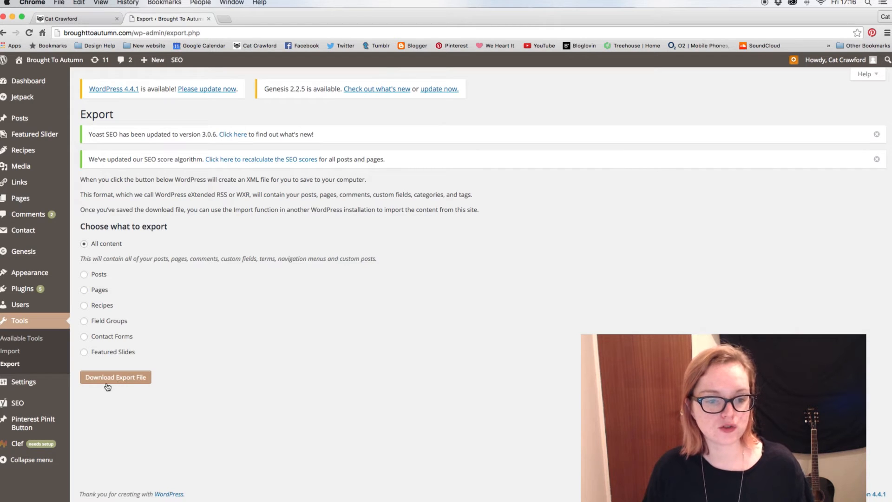
{"action": "left_click", "coordinate": [115, 377]}
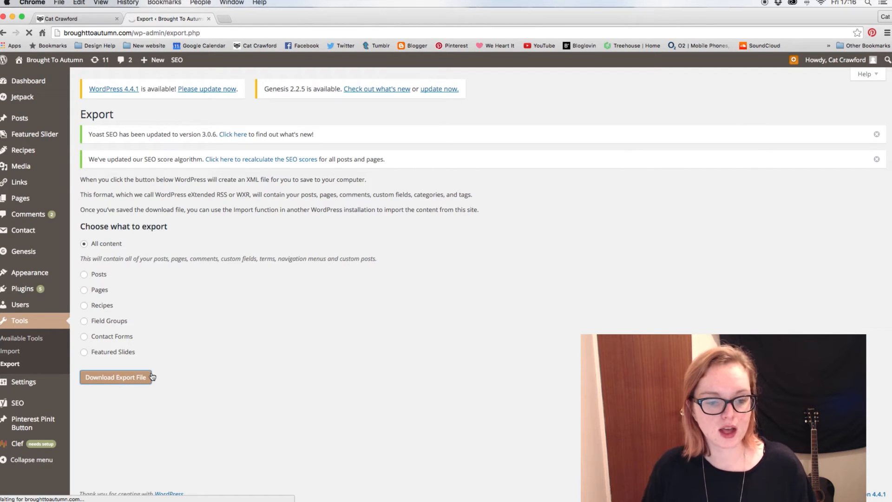
{"action": "left_click", "coordinate": [115, 377]}
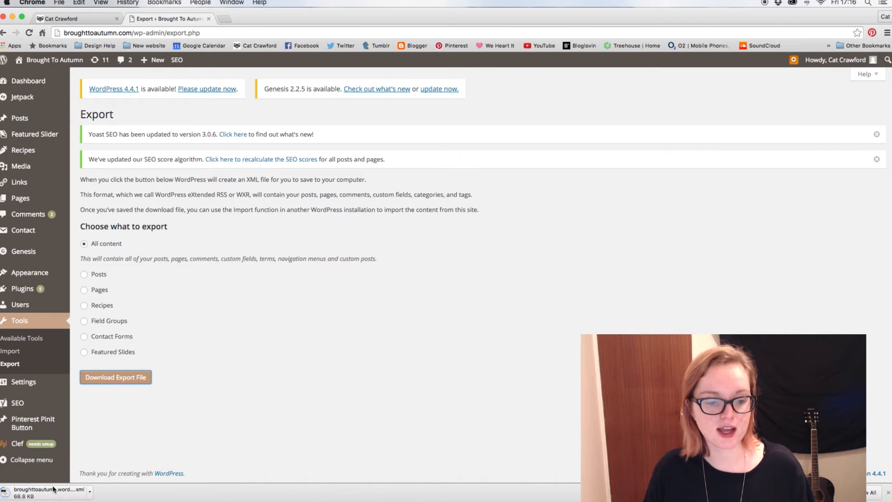
{"action": "mouse_move", "coordinate": [223, 402]}
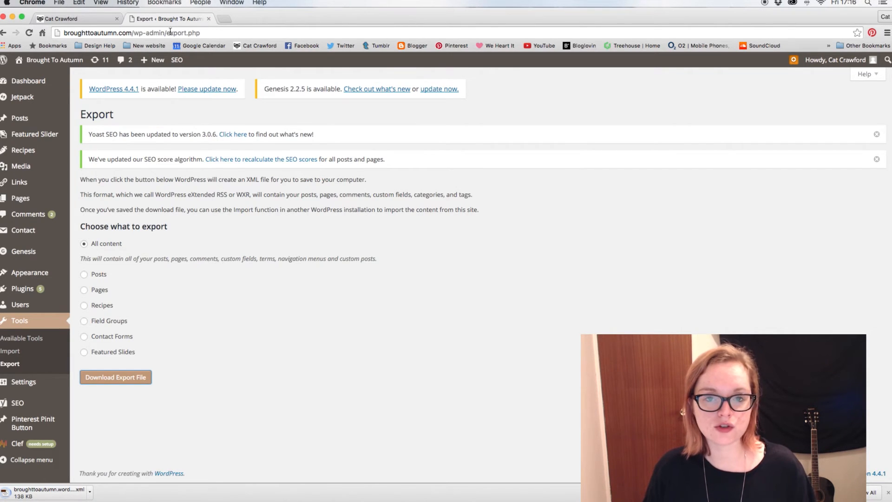
{"action": "left_click", "coordinate": [64, 18]}
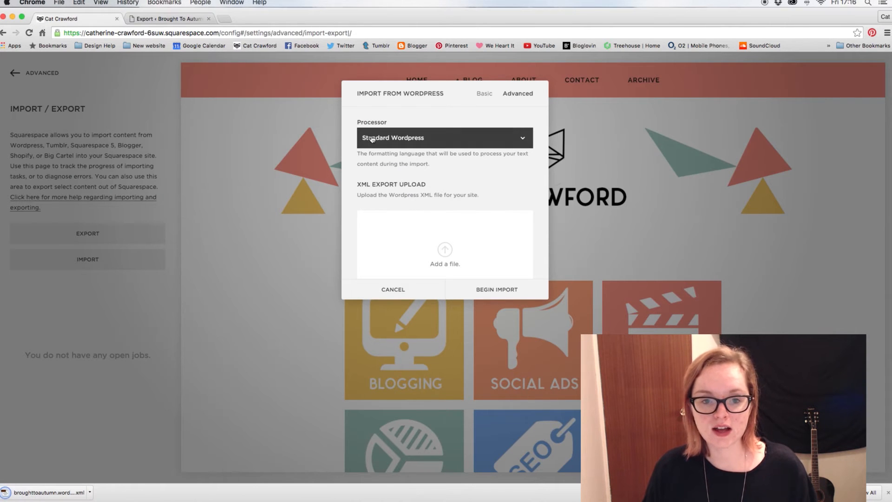
{"action": "mouse_move", "coordinate": [509, 166]}
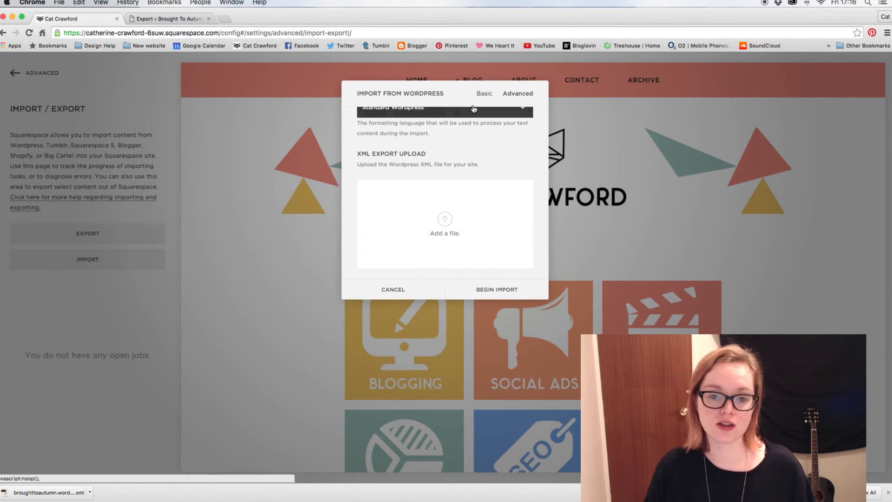
Step: Keep the Standard Wordpress processor and attach the downloaded WordPress XML export
{"action": "left_click", "coordinate": [444, 107]}
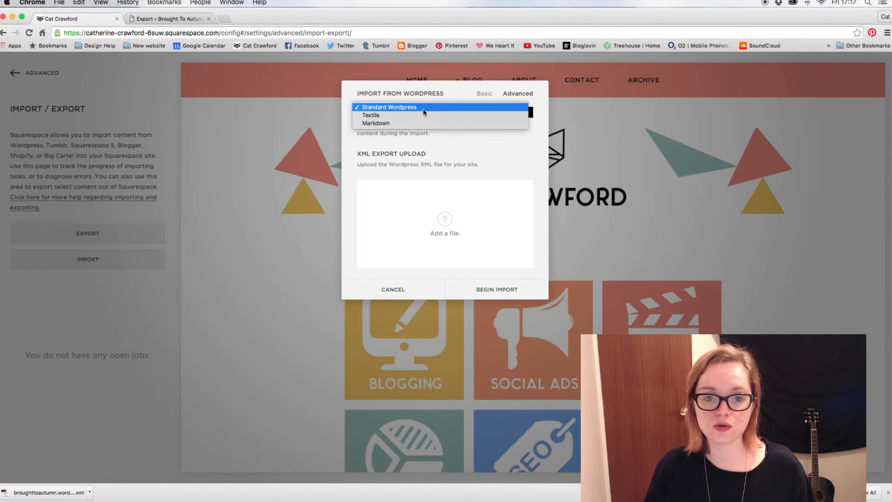
{"action": "left_click", "coordinate": [389, 107]}
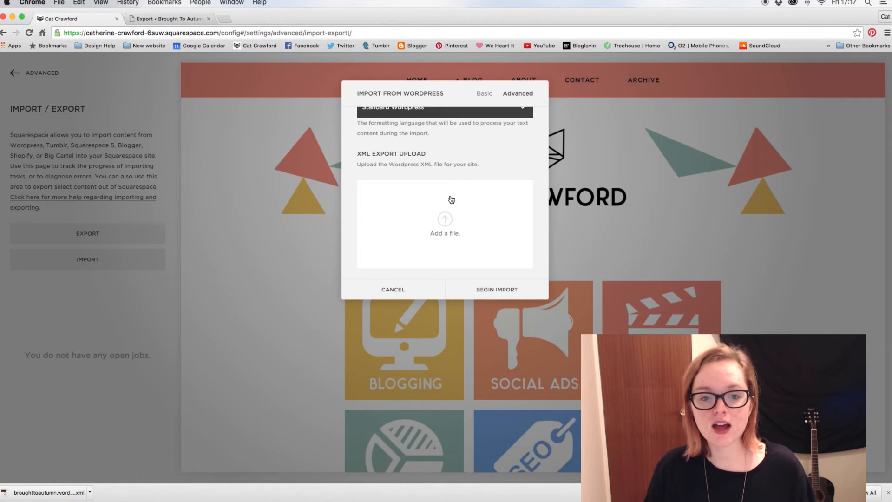
{"action": "mouse_move", "coordinate": [446, 225]}
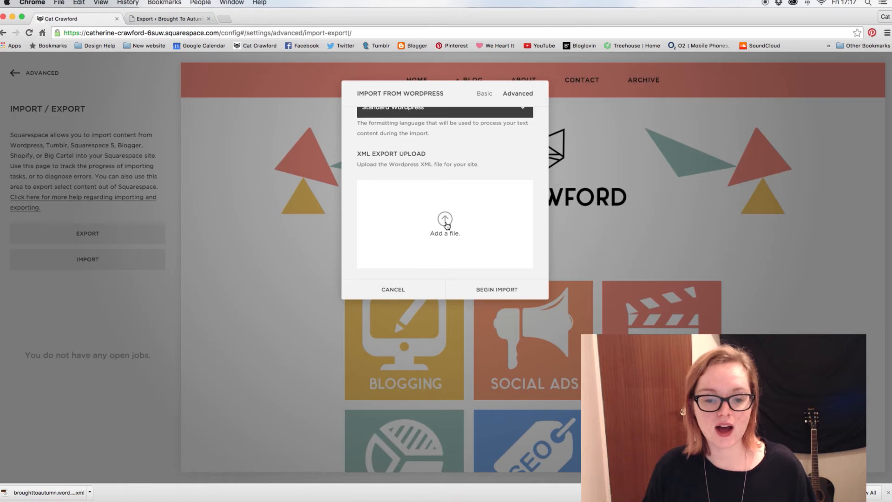
{"action": "left_click", "coordinate": [444, 223]}
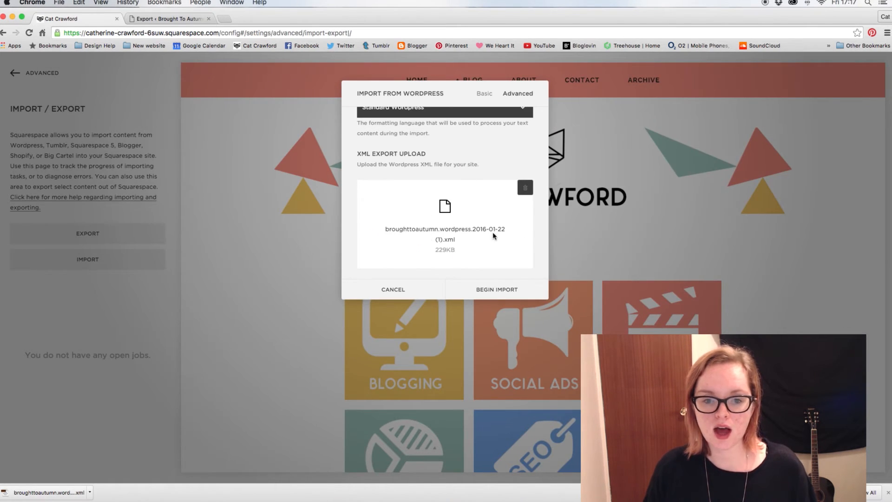
{"action": "mouse_move", "coordinate": [496, 289]}
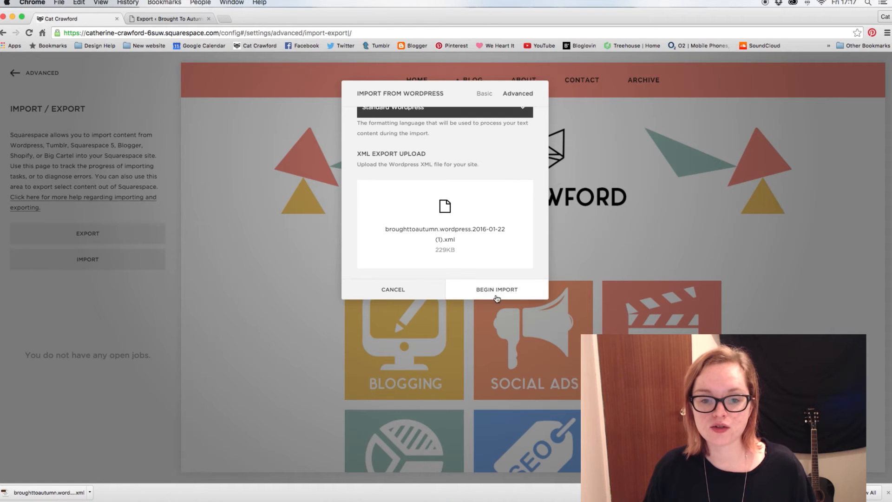
Step: Run the WordPress import to SUCCESS status, then clear the finished job
{"action": "left_click", "coordinate": [496, 290]}
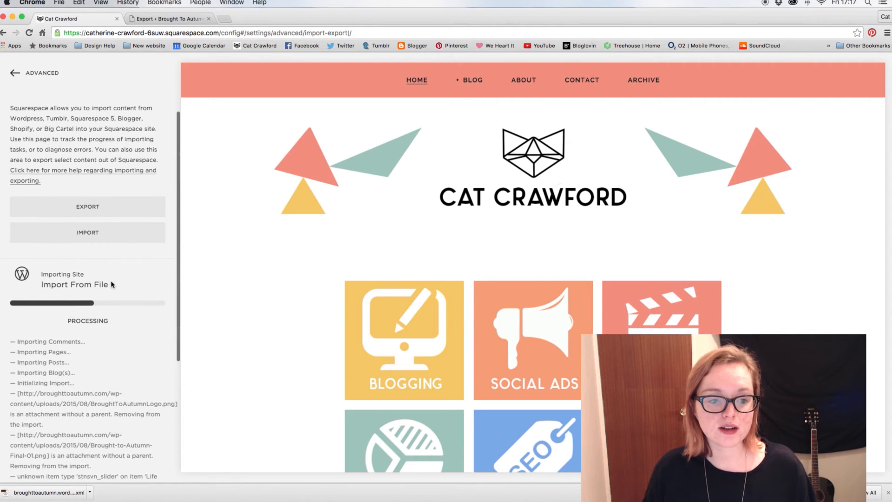
{"action": "mouse_move", "coordinate": [150, 285]}
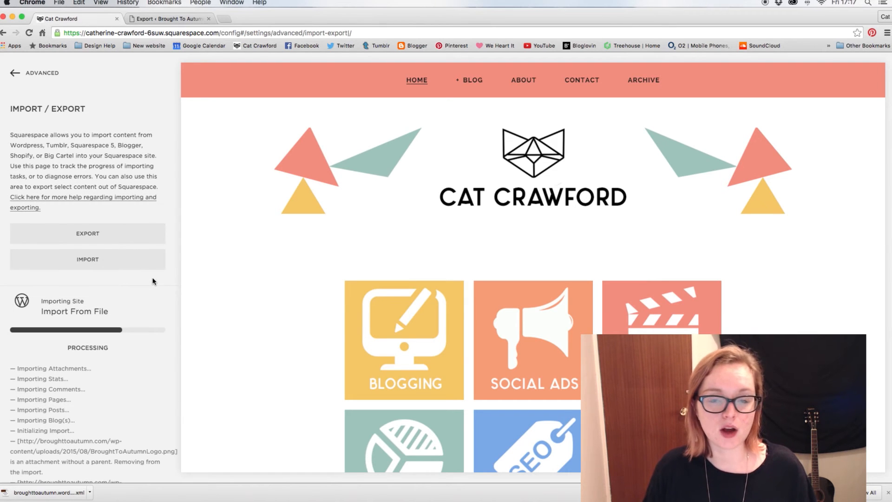
{"action": "mouse_move", "coordinate": [107, 284]}
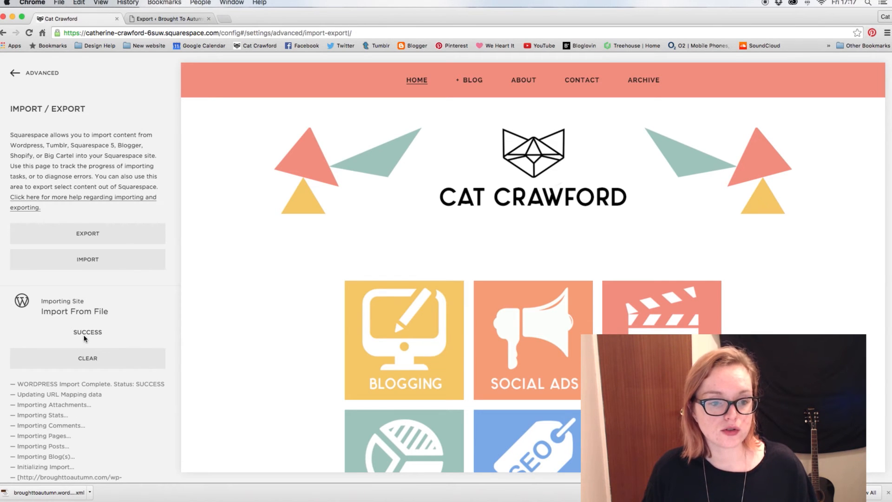
{"action": "left_click", "coordinate": [87, 358]}
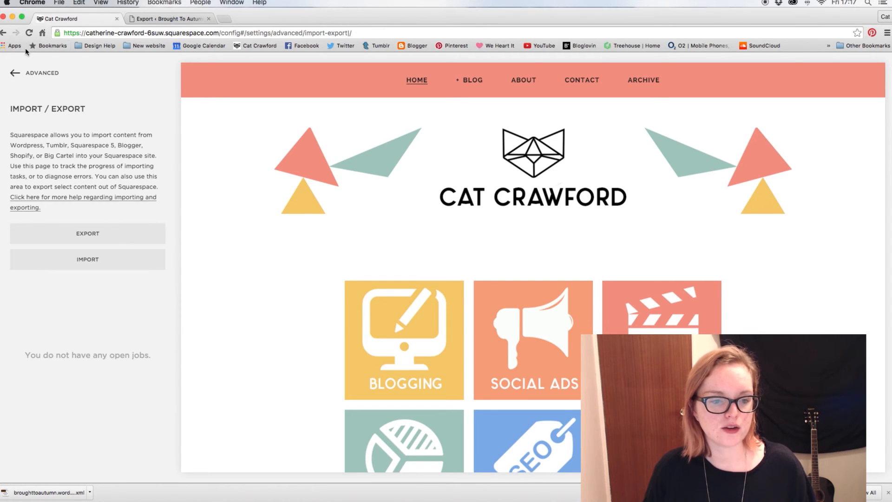
Step: Back out to the Pages list and open the disabled Cat Crawford blog under Not Linked
{"action": "left_click", "coordinate": [12, 73]}
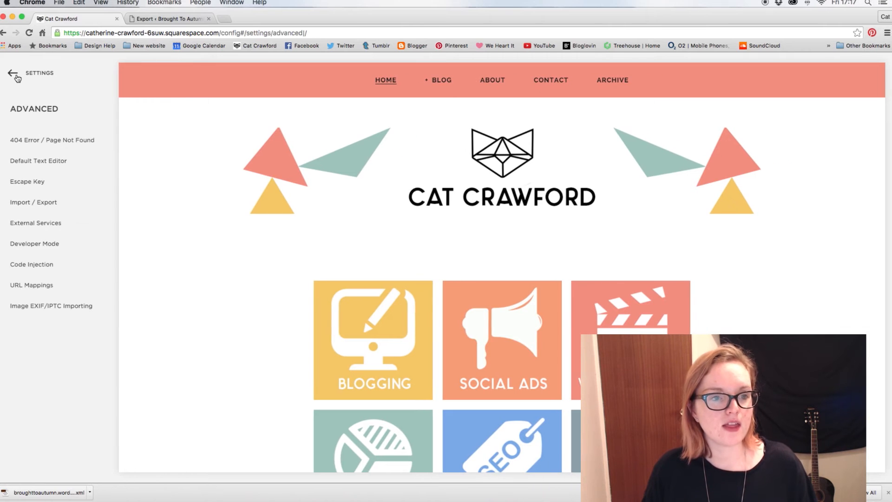
{"action": "left_click", "coordinate": [13, 74]}
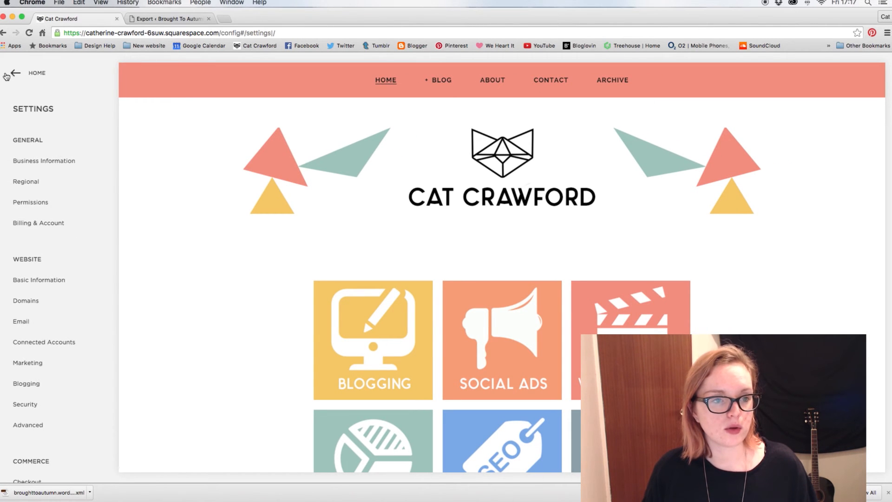
{"action": "left_click", "coordinate": [14, 73]}
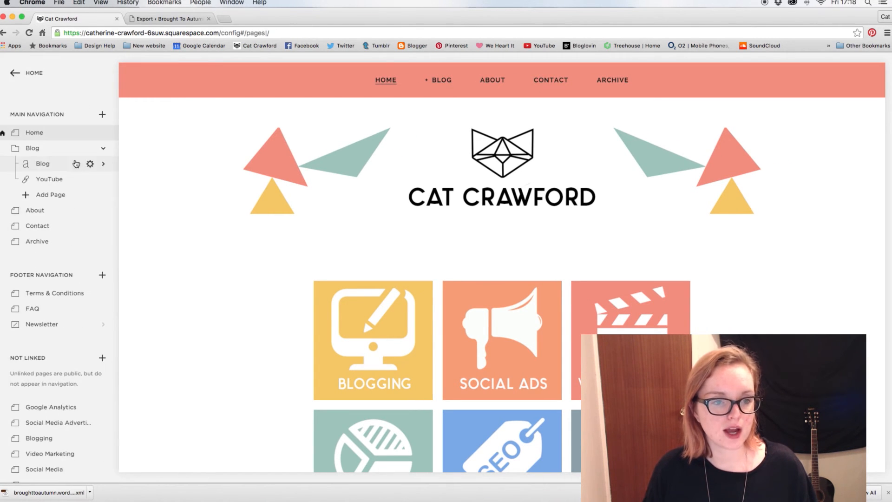
{"action": "scroll", "scroll_direction": "down", "scroll_amount": 3}
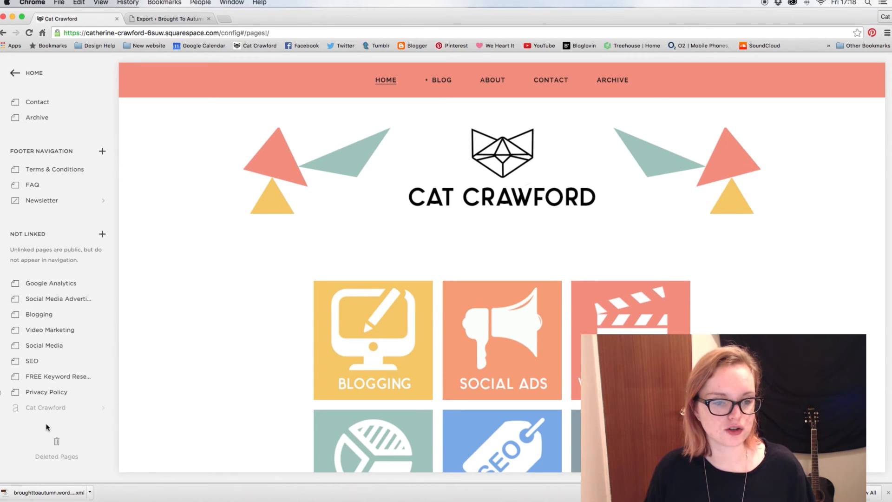
{"action": "left_click", "coordinate": [45, 408]}
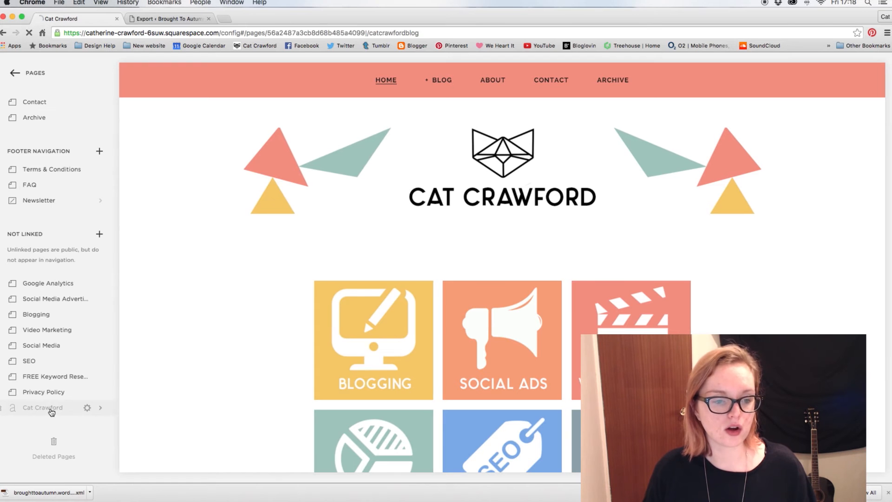
{"action": "left_click", "coordinate": [43, 407]}
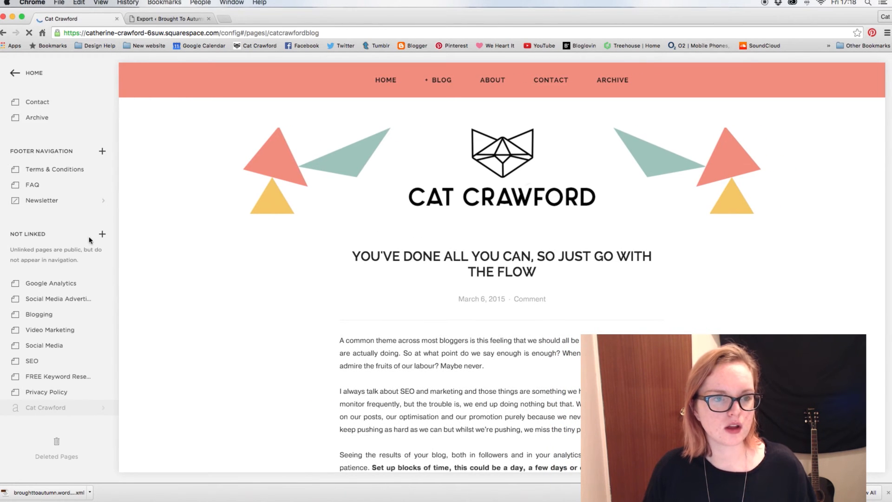
{"action": "mouse_move", "coordinate": [50, 428]}
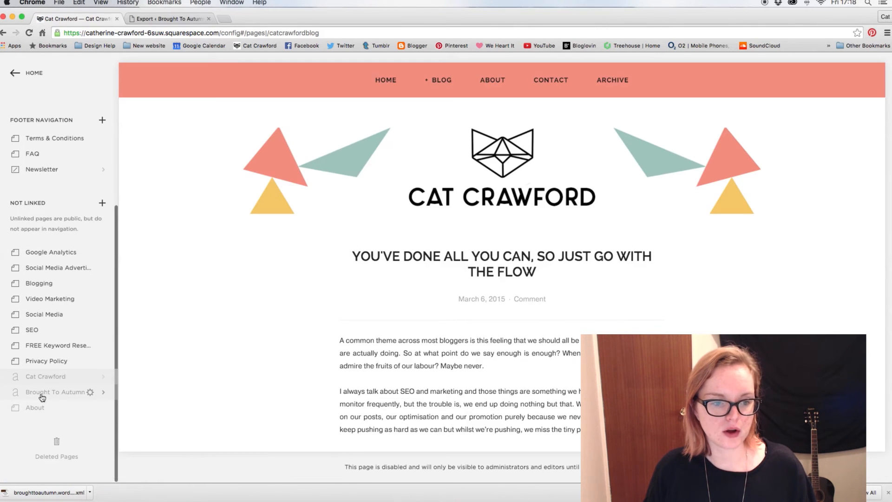
Step: Open the Brought To Autumn page under Not Linked and show its post list
{"action": "left_click", "coordinate": [50, 392]}
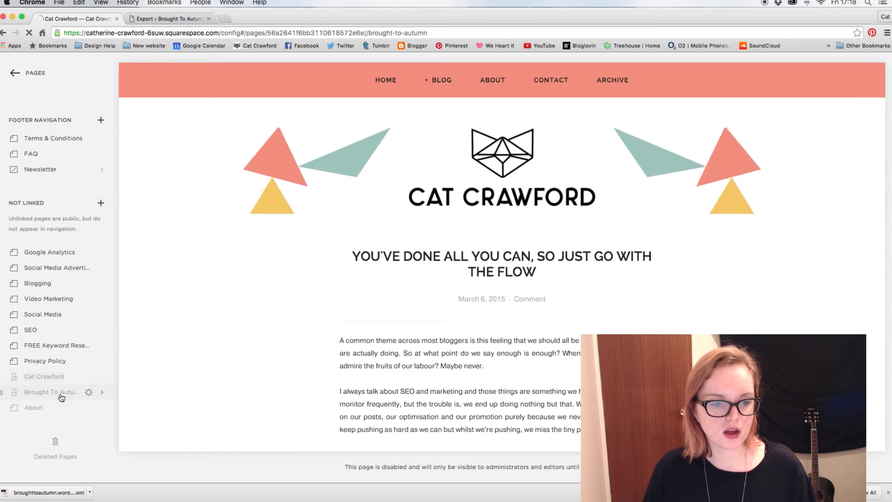
{"action": "left_click", "coordinate": [50, 392]}
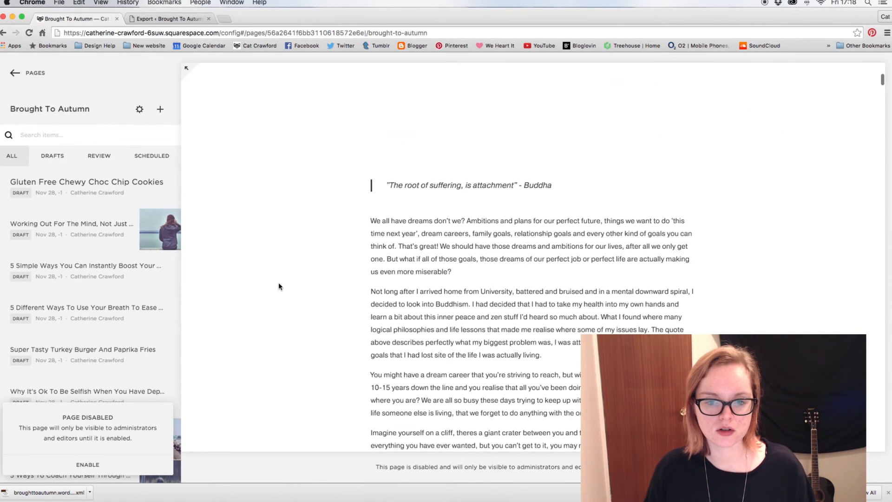
{"action": "scroll", "scroll_direction": "up", "scroll_amount": 3}
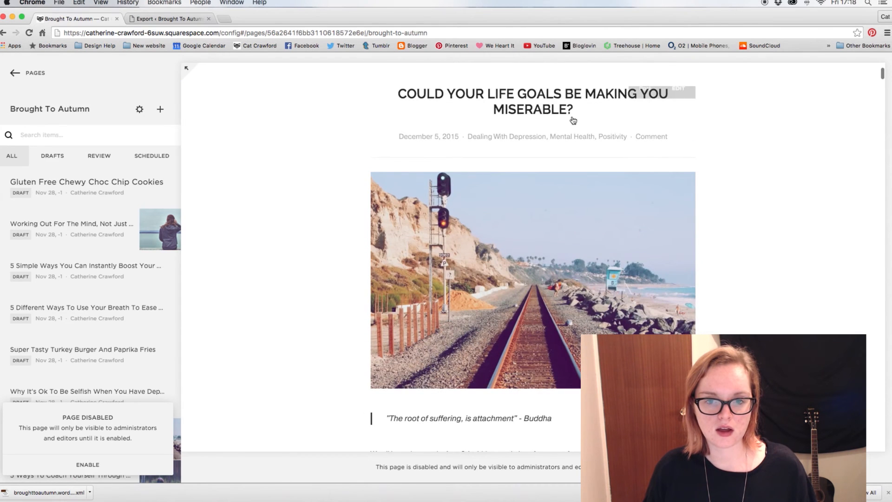
Step: Scroll through the Brought To Autumn preview to review its draft posts
{"action": "scroll", "scroll_direction": "down", "scroll_amount": 3}
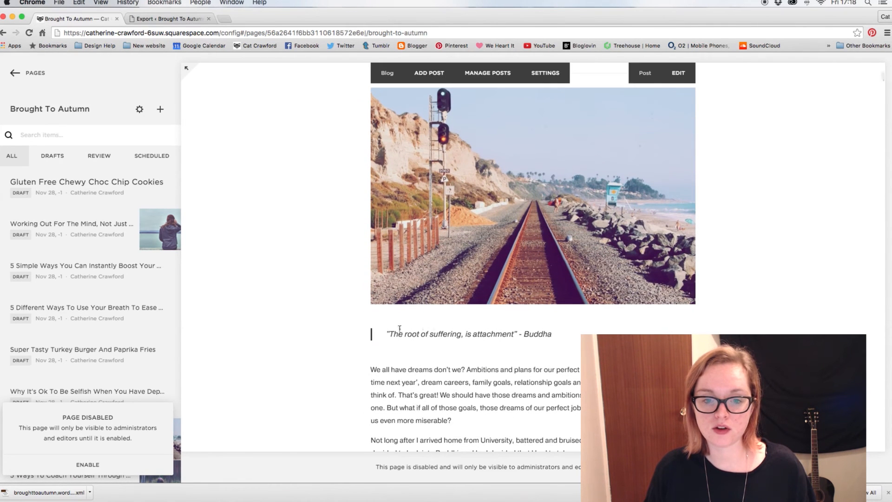
{"action": "scroll", "scroll_direction": "down", "scroll_amount": 3}
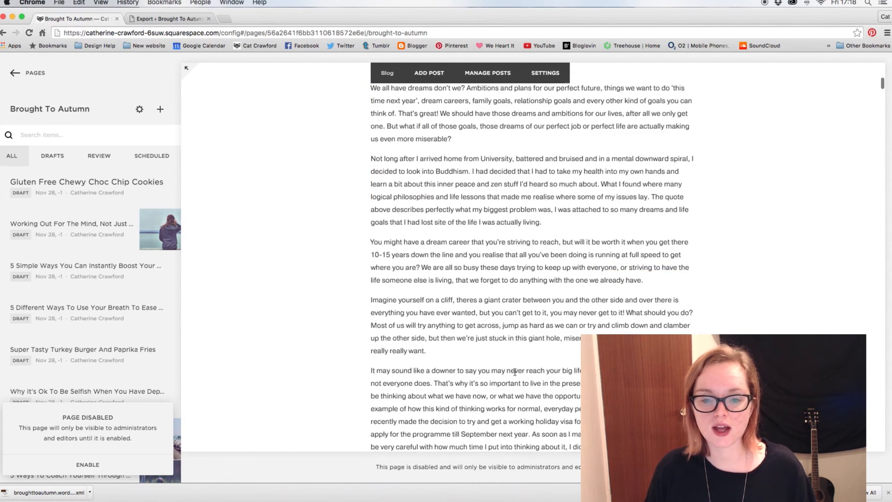
{"action": "scroll", "scroll_direction": "down", "scroll_amount": 3}
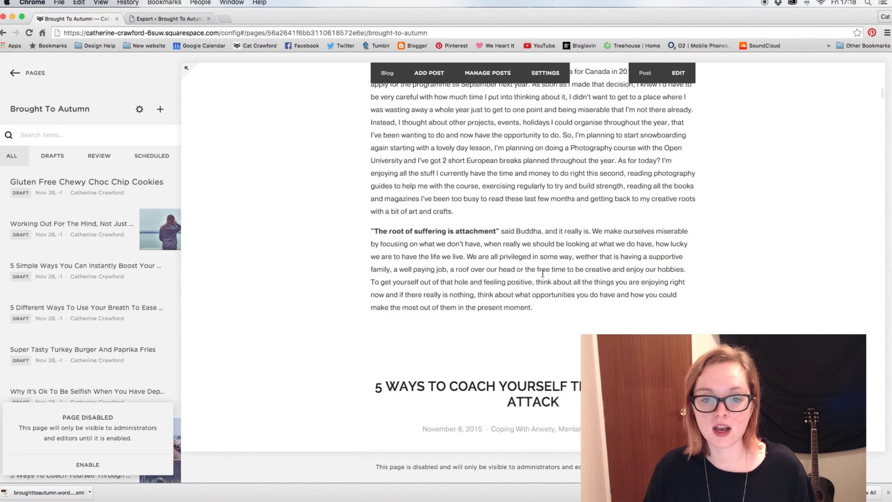
{"action": "scroll", "scroll_direction": "down", "scroll_amount": 3}
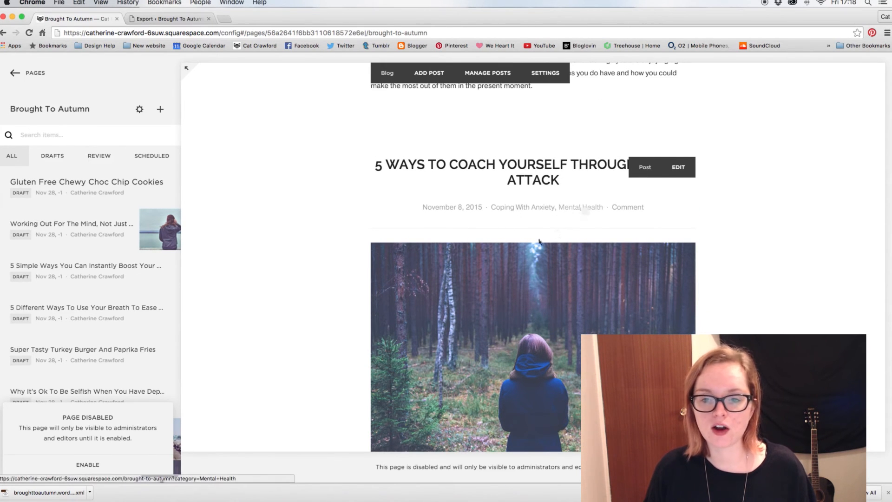
{"action": "scroll", "scroll_direction": "down", "scroll_amount": 3}
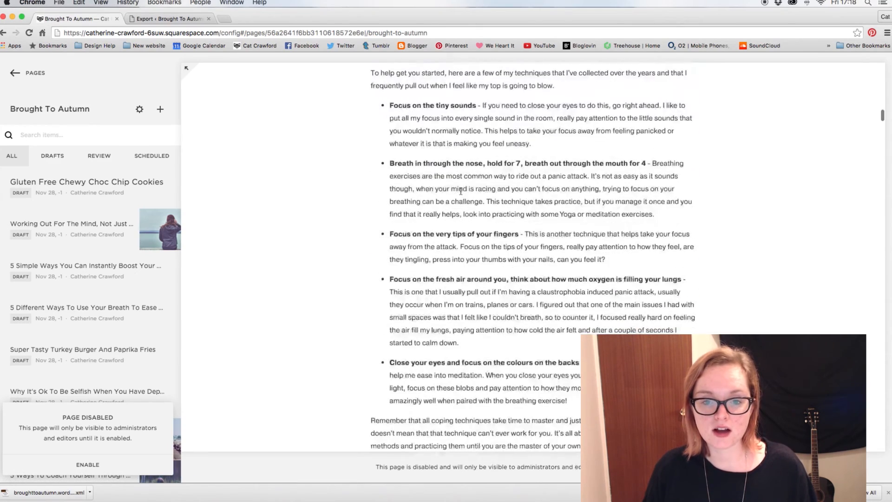
{"action": "scroll", "scroll_direction": "down", "scroll_amount": 3}
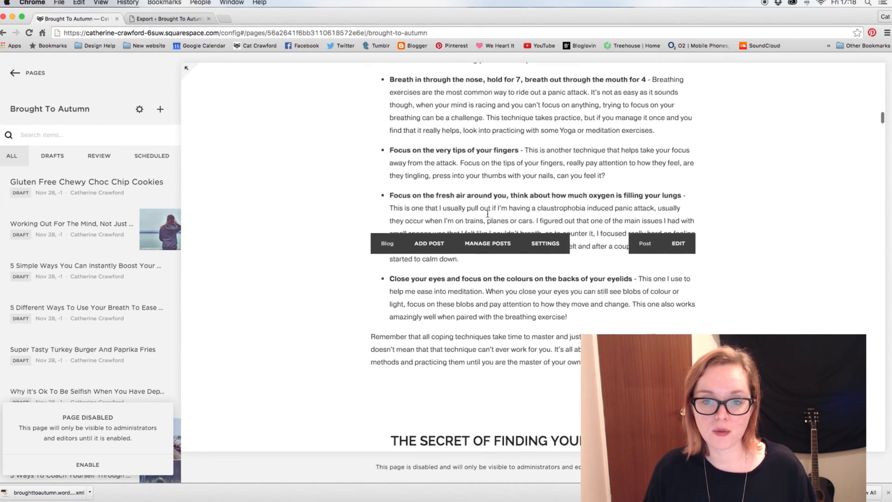
{"action": "scroll", "scroll_direction": "down", "scroll_amount": 3}
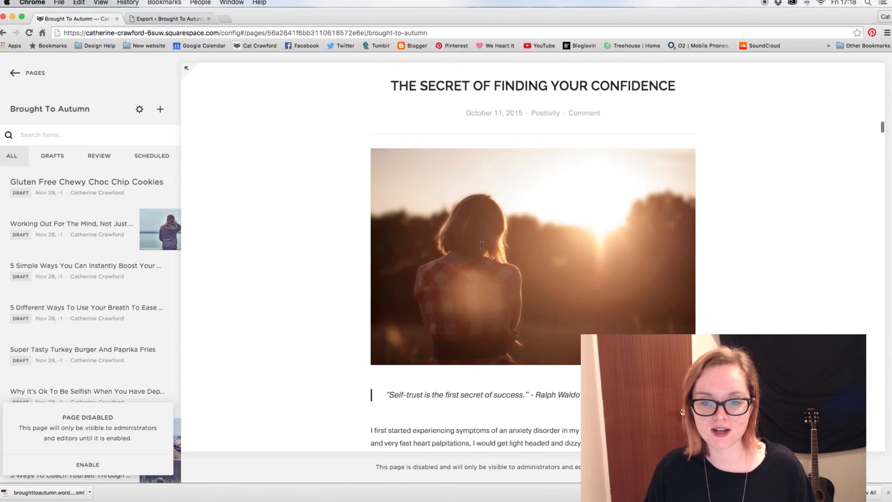
{"action": "scroll", "scroll_direction": "down", "scroll_amount": 3}
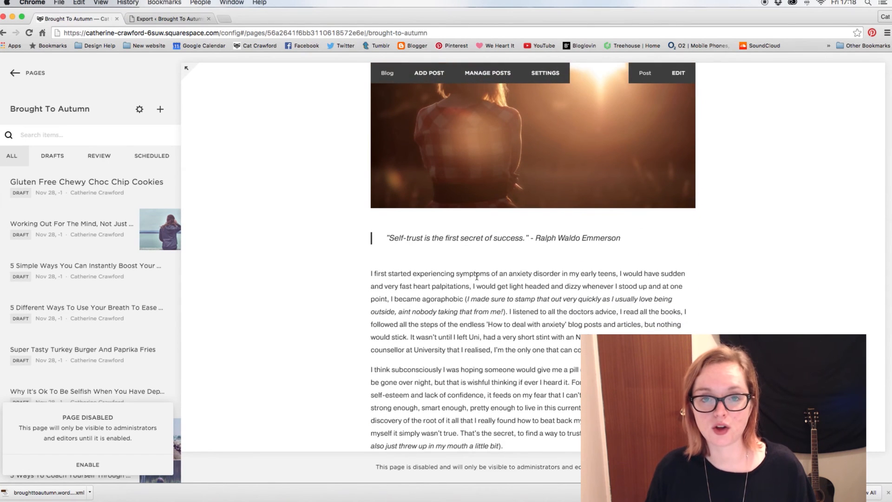
{"action": "scroll", "scroll_direction": "down", "scroll_amount": 3}
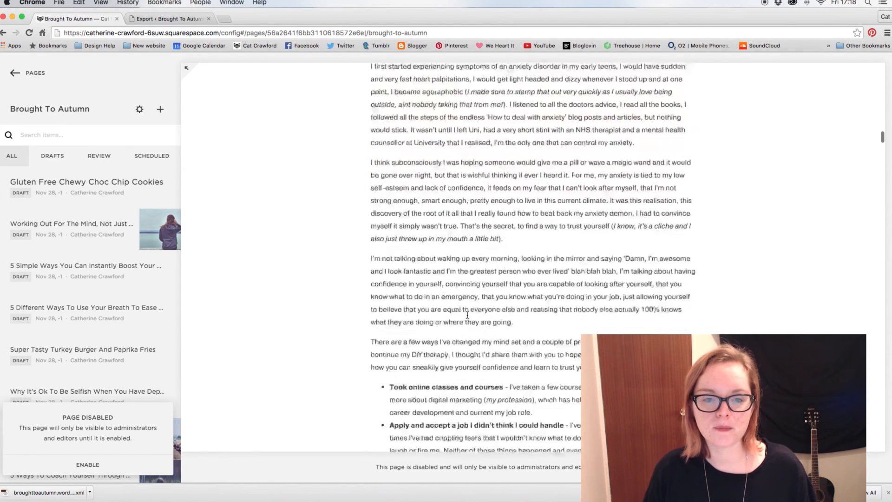
{"action": "scroll", "scroll_direction": "up", "scroll_amount": 3}
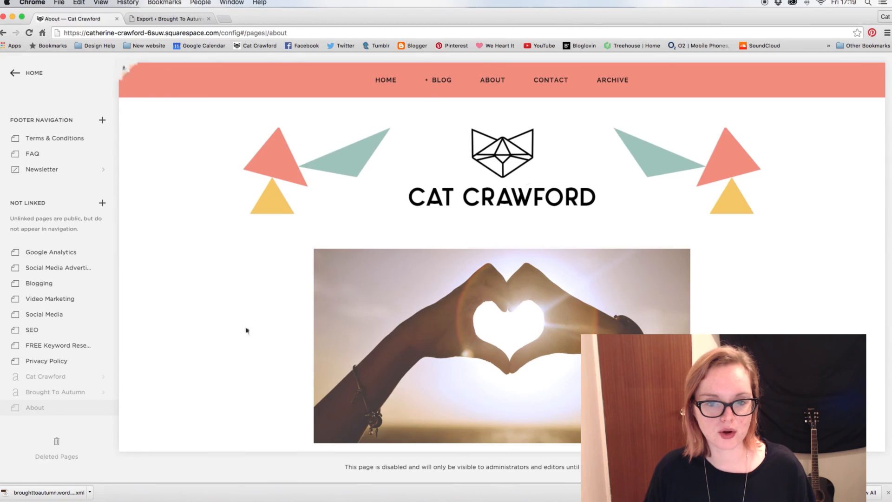
Step: Scroll through the About page's migrated text, then reopen the Brought To Autumn blog
{"action": "scroll", "scroll_direction": "down", "scroll_amount": 3}
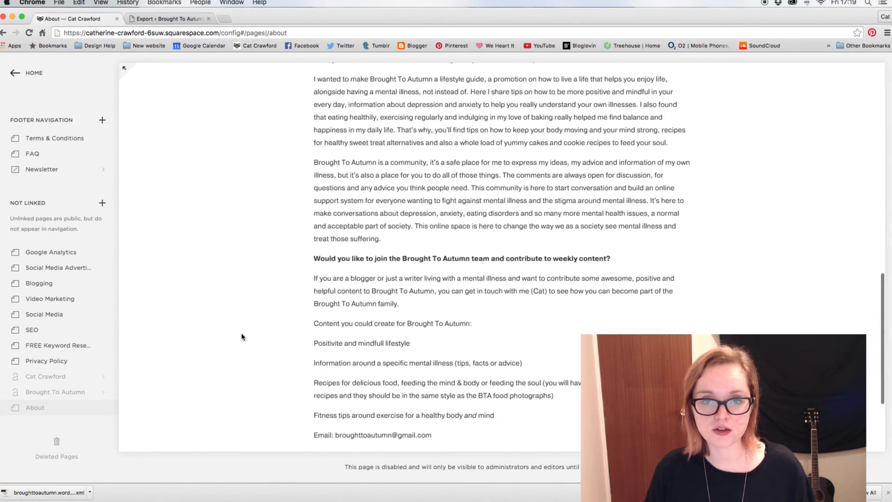
{"action": "scroll", "scroll_direction": "up", "scroll_amount": 3}
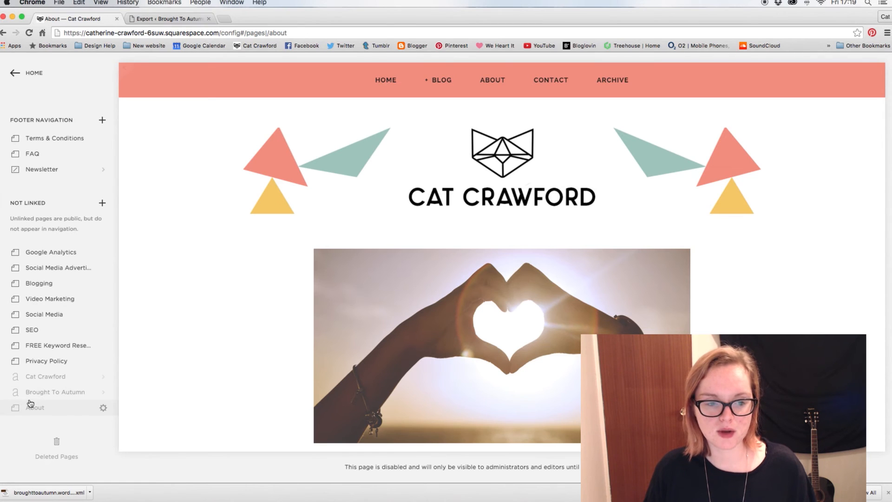
{"action": "mouse_move", "coordinate": [45, 393]}
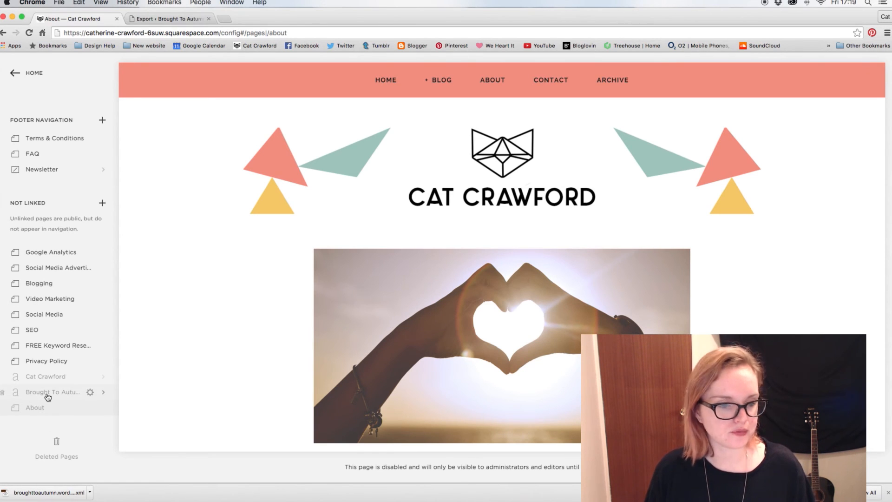
{"action": "left_click", "coordinate": [52, 391]}
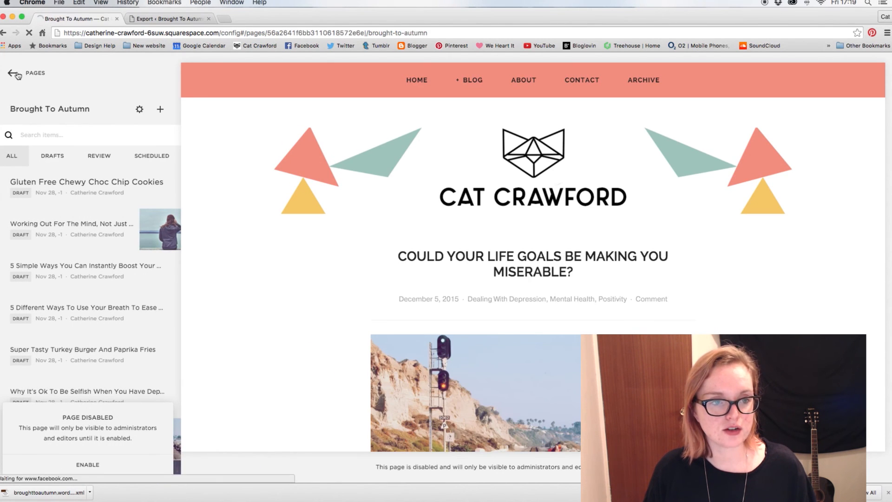
Step: Return to the full Pages list with the Blog folder expanded to Blog and YouTube
{"action": "left_click", "coordinate": [15, 73]}
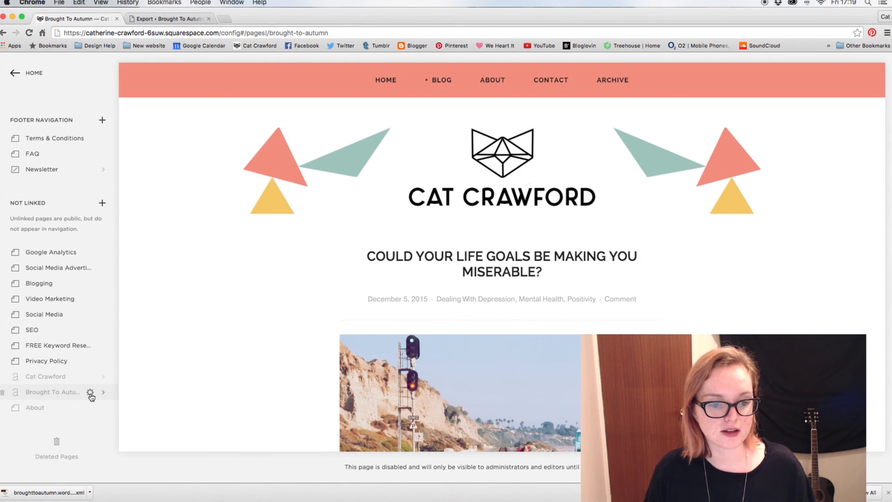
{"action": "left_click", "coordinate": [90, 393]}
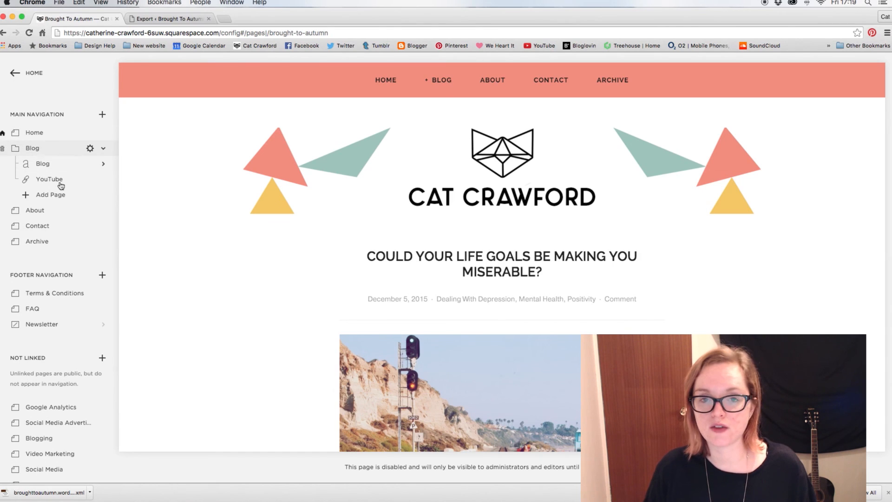
{"action": "scroll", "scroll_direction": "down", "scroll_amount": 3}
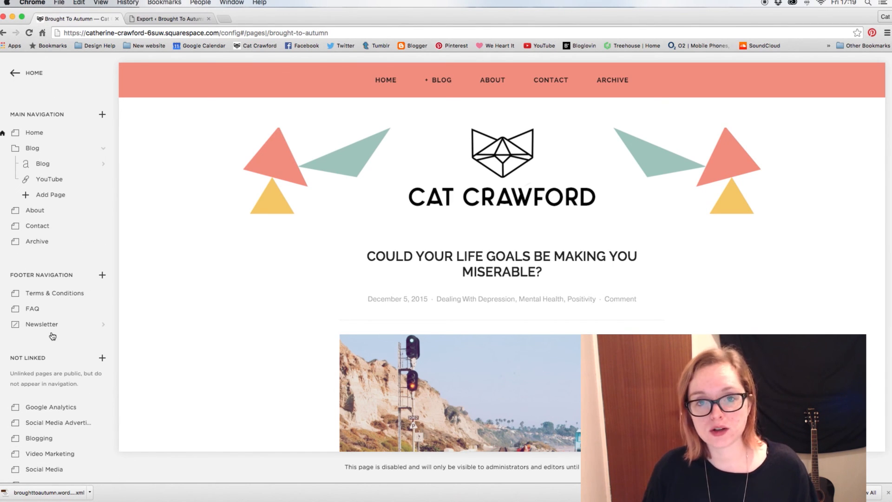
{"action": "mouse_move", "coordinate": [67, 355]}
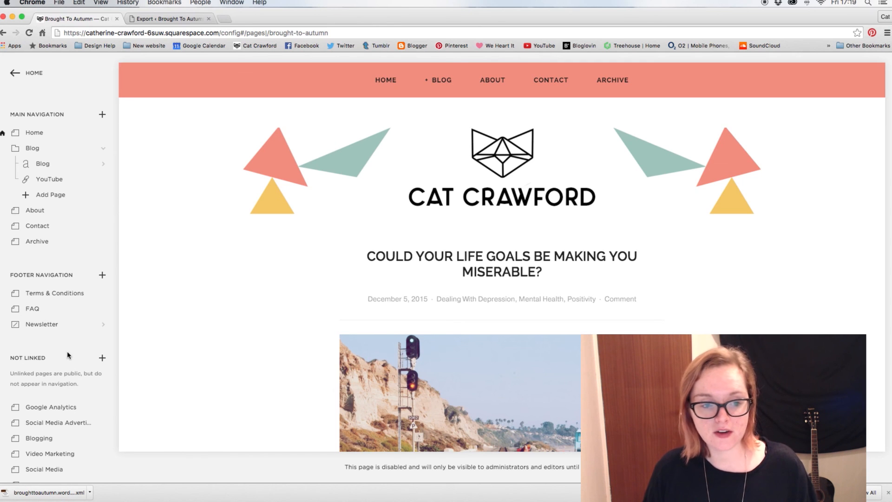